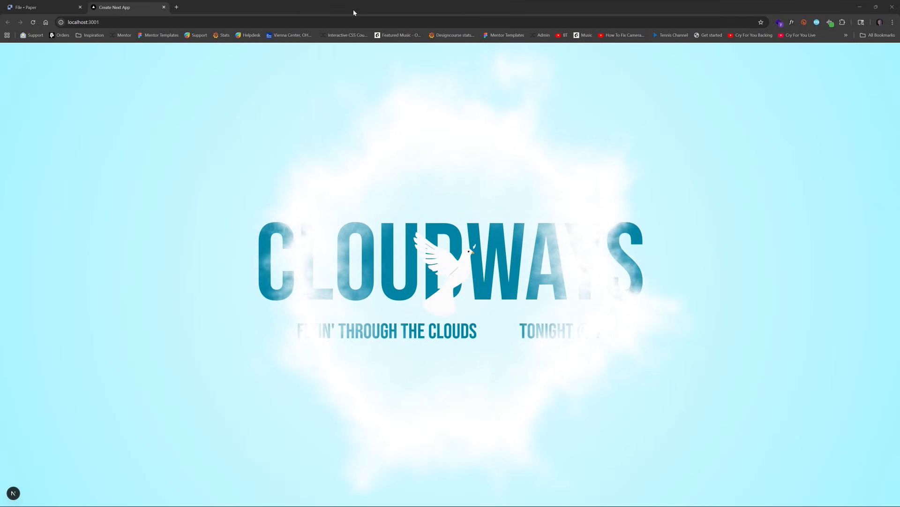
{"action": "mouse_move", "coordinate": [432, 142]}
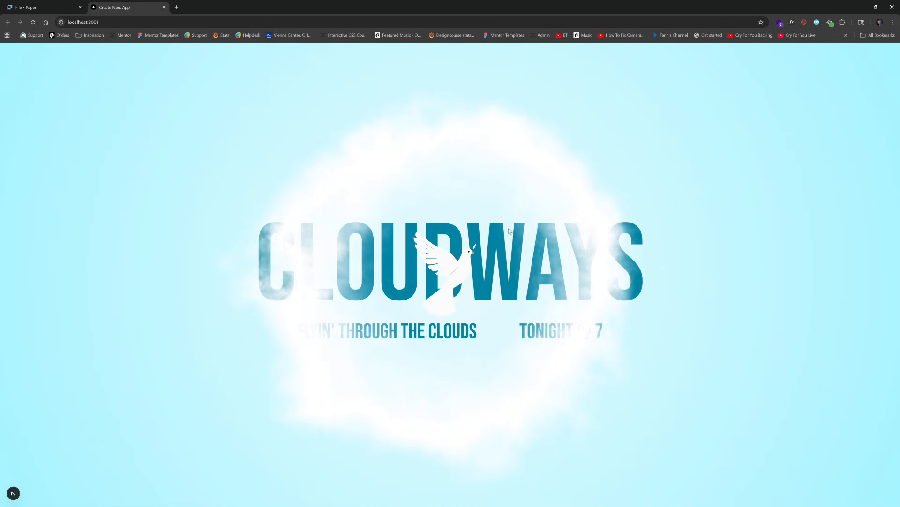
{"action": "mouse_move", "coordinate": [163, 69]}
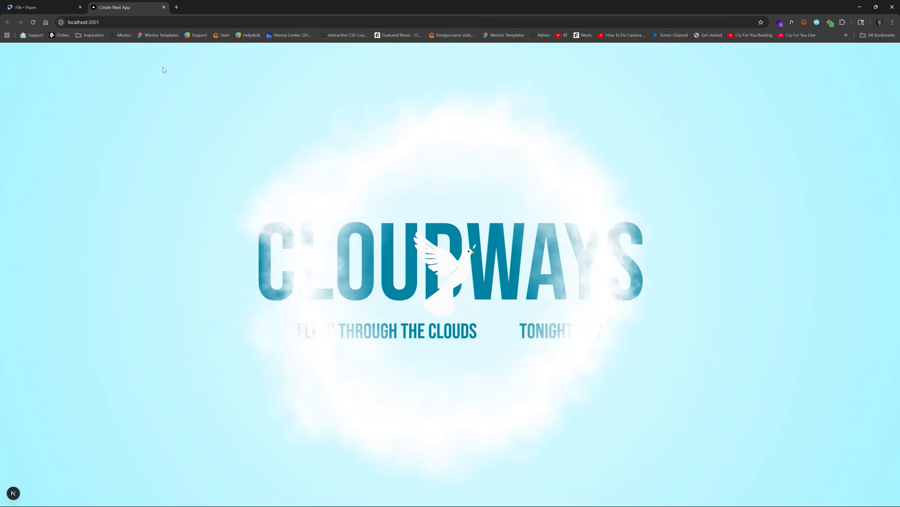
- Switch from the localhost:3001 preview to the blank Paper design file tab
{"action": "left_click", "coordinate": [40, 6]}
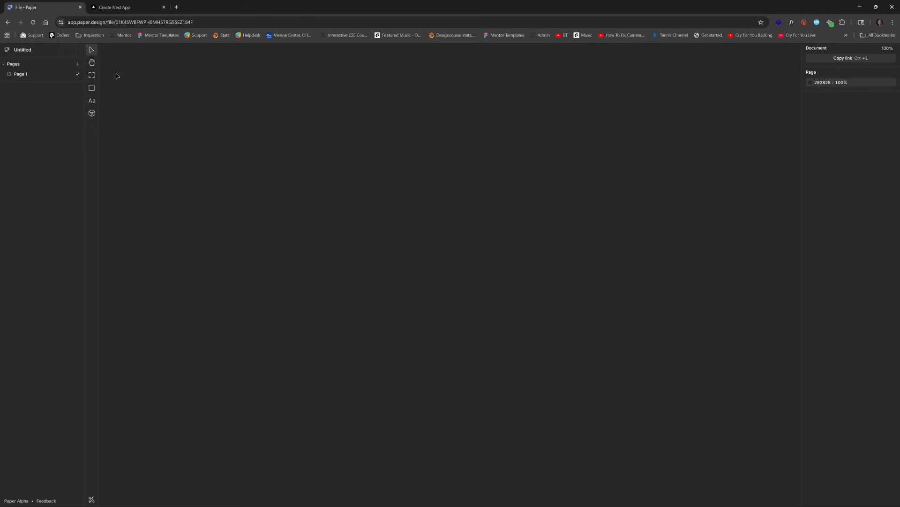
{"action": "mouse_move", "coordinate": [91, 75]}
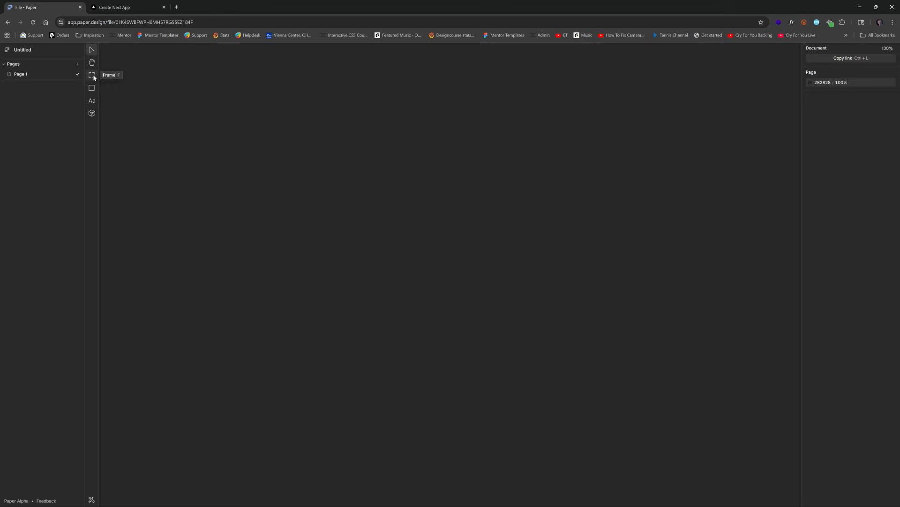
- Add a Full HD 1920×1080 desktop frame from the Frame tool presets
{"action": "left_click", "coordinate": [91, 75]}
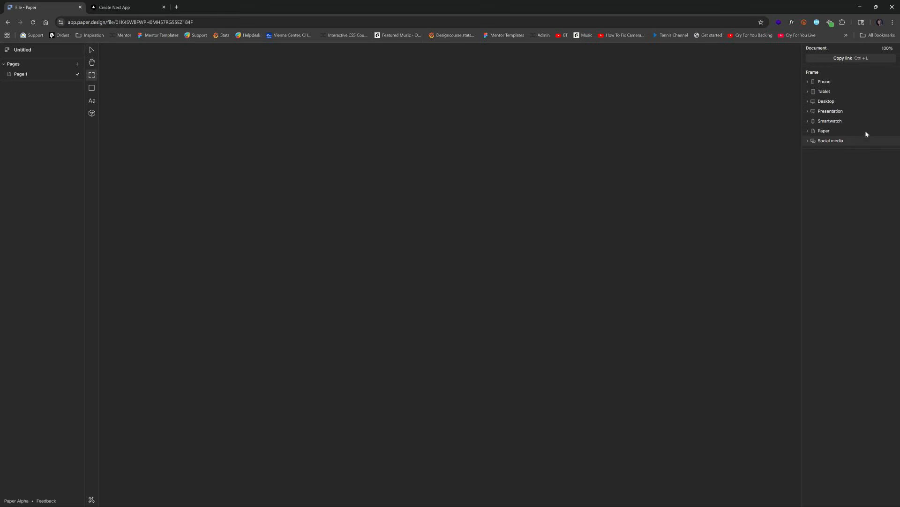
{"action": "left_click", "coordinate": [827, 101]}
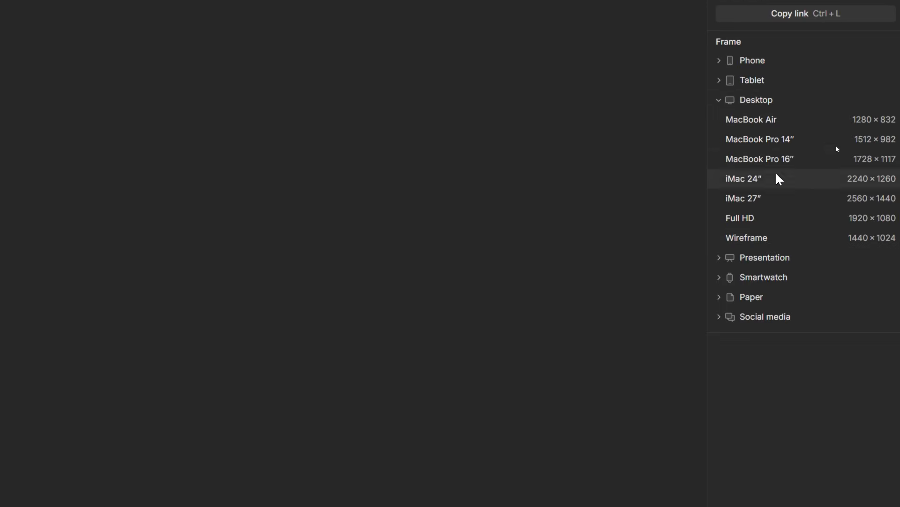
{"action": "mouse_move", "coordinate": [774, 238]}
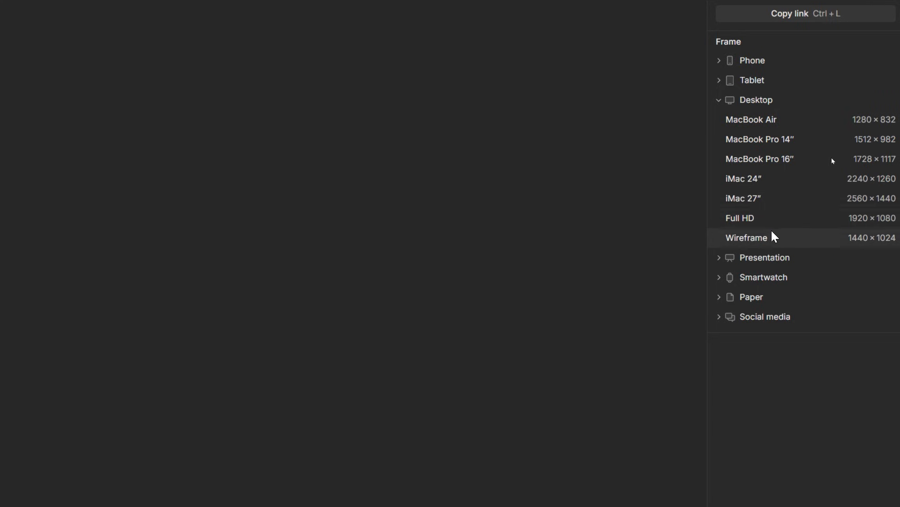
{"action": "left_click", "coordinate": [740, 218]}
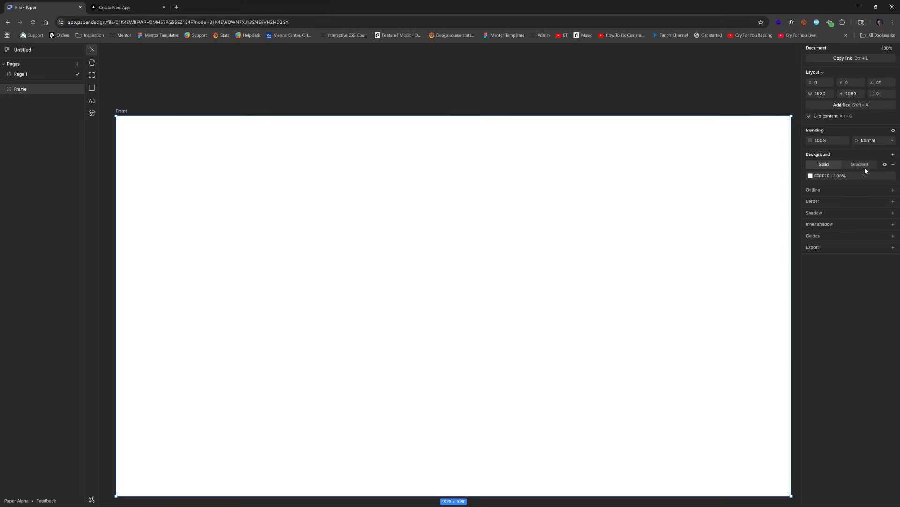
- Give the frame a radial gradient background, pale cyan at the centre and cyan at the edges
{"action": "left_click", "coordinate": [860, 164]}
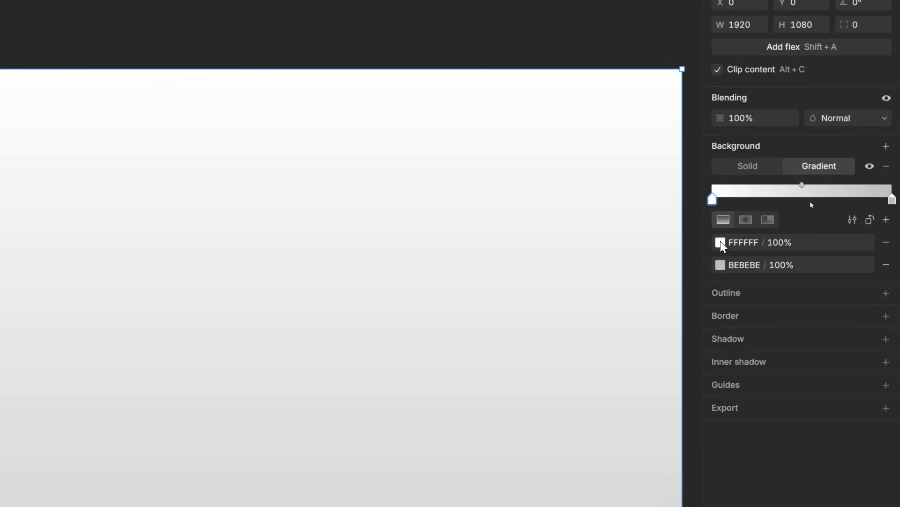
{"action": "left_click", "coordinate": [720, 242]}
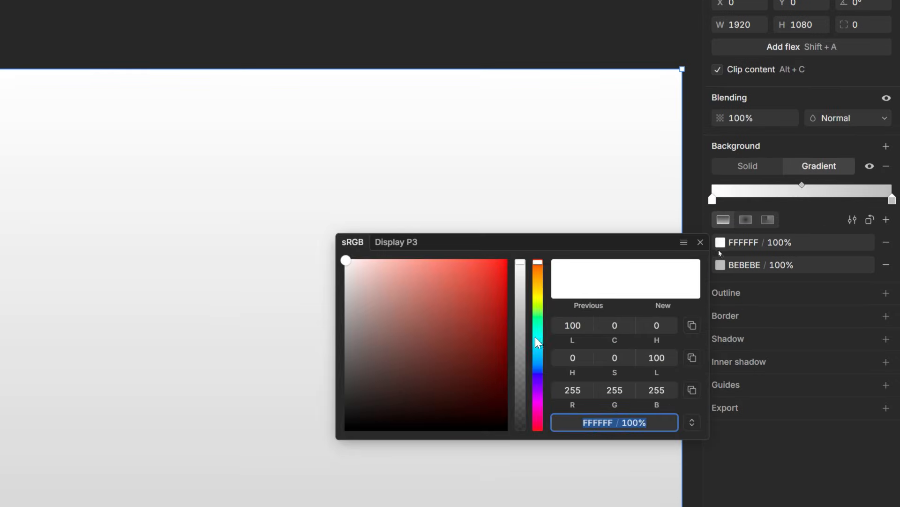
{"action": "left_click", "coordinate": [537, 339]}
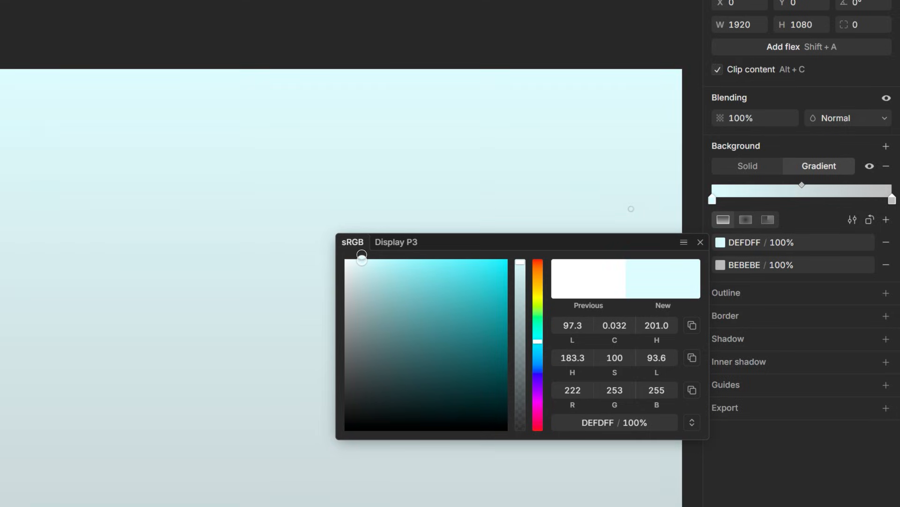
{"action": "left_click", "coordinate": [700, 242]}
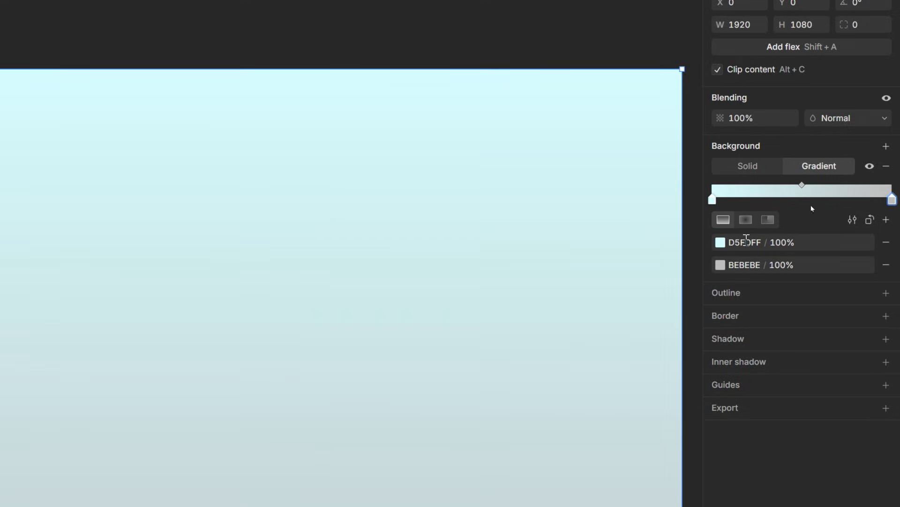
{"action": "left_click", "coordinate": [720, 264]}
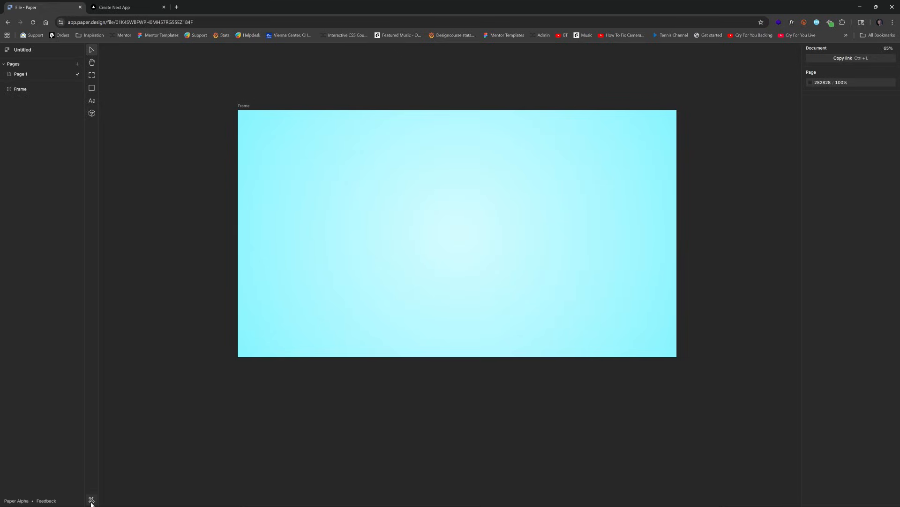
- Generate flying-dove vector illustrations with the AI image generator and select one
{"action": "left_click", "coordinate": [91, 499]}
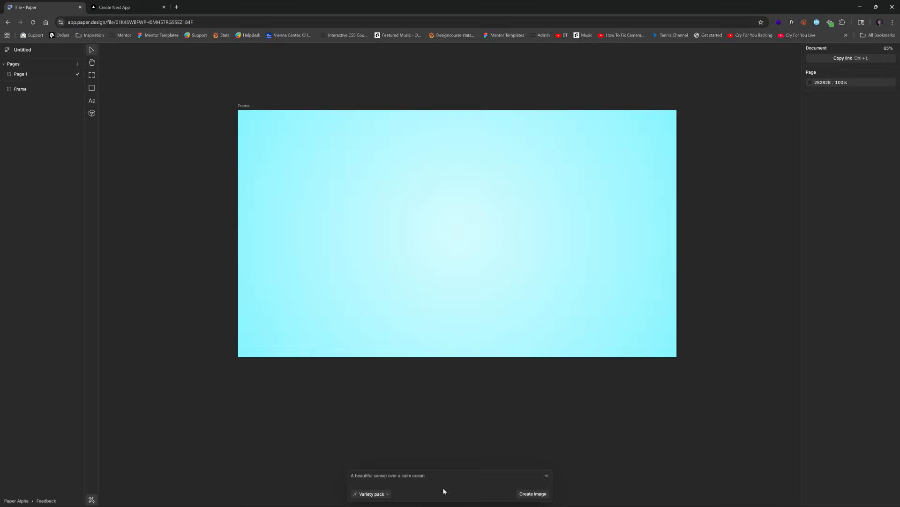
{"action": "left_click", "coordinate": [531, 494]}
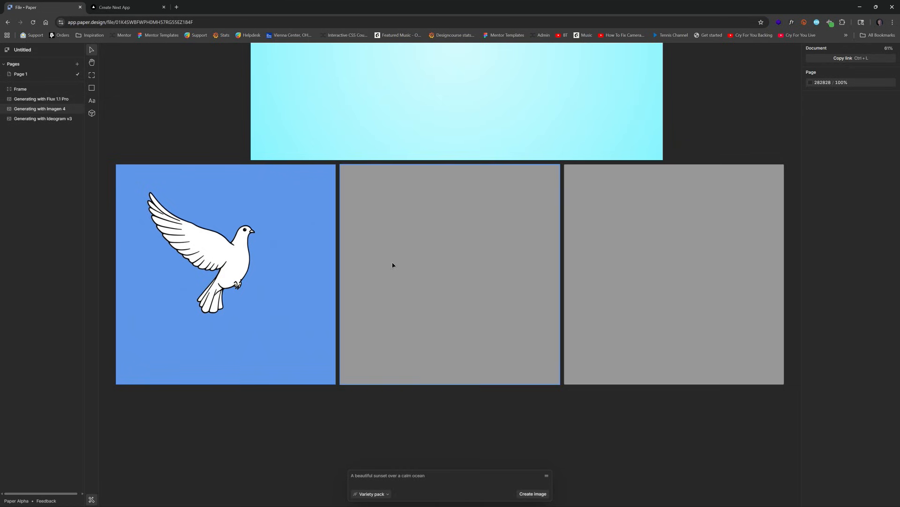
{"action": "left_click", "coordinate": [531, 493]}
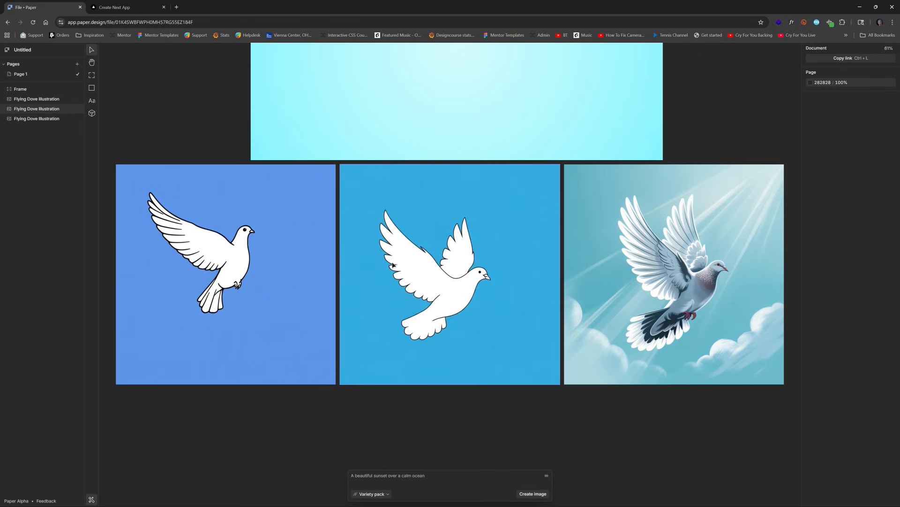
{"action": "left_click", "coordinate": [449, 274]}
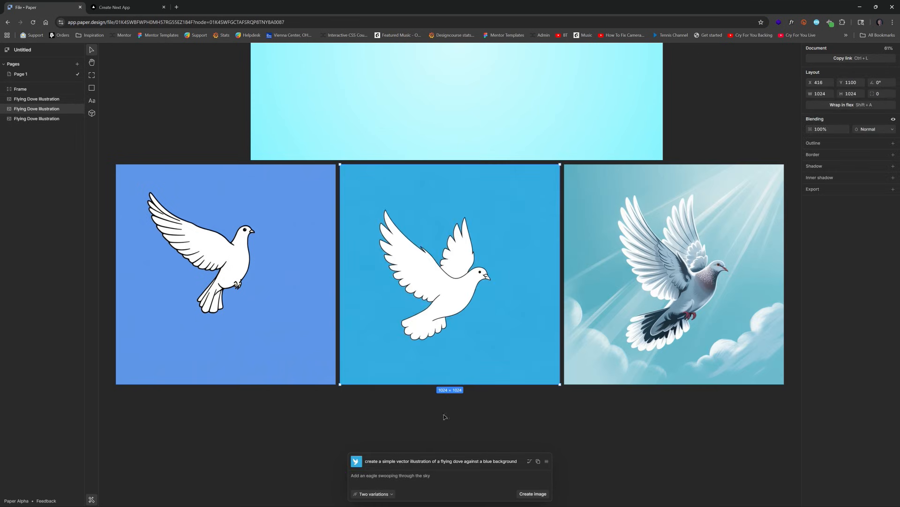
{"action": "mouse_move", "coordinate": [10, 53]}
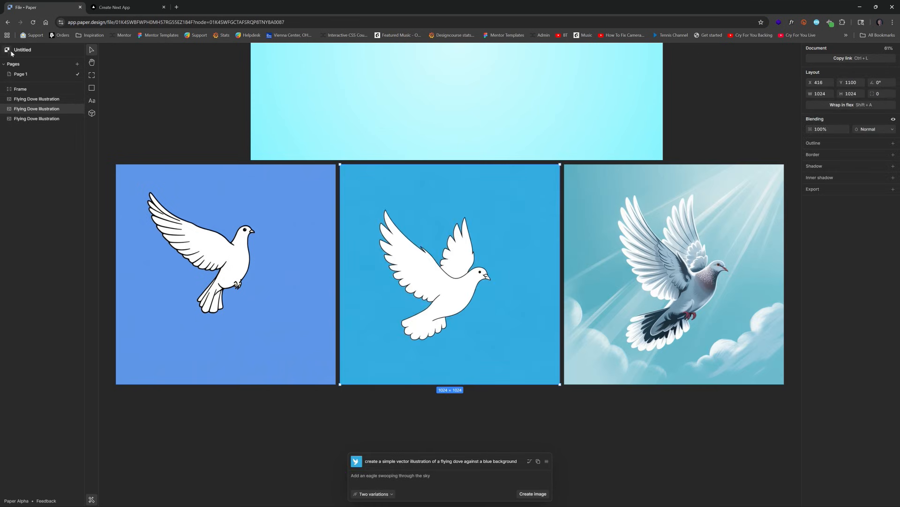
- Go back to the files dashboard and reopen the design file, now named vivid dew
{"action": "left_click", "coordinate": [7, 51]}
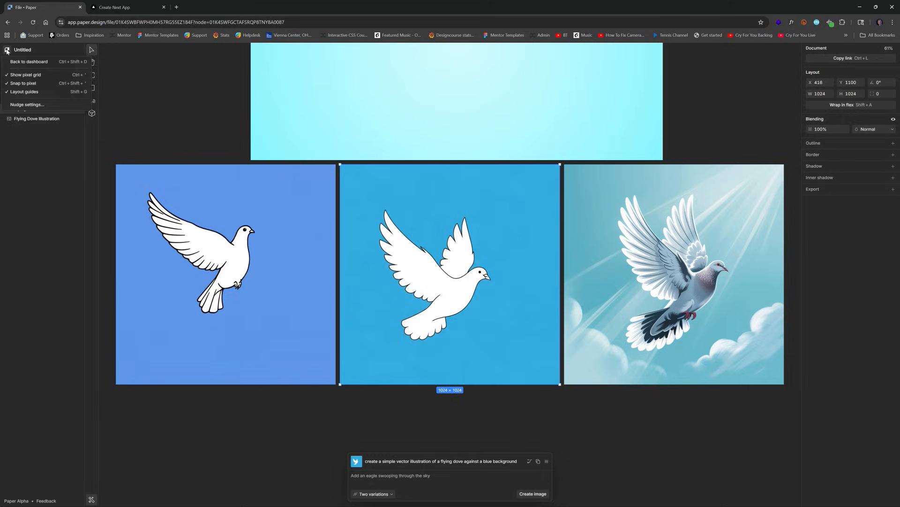
{"action": "mouse_move", "coordinate": [29, 62]}
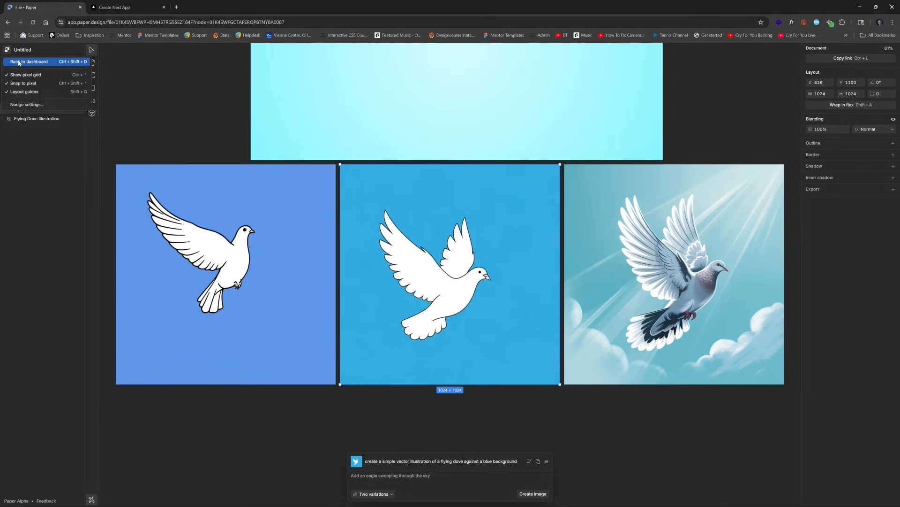
{"action": "left_click", "coordinate": [29, 61]}
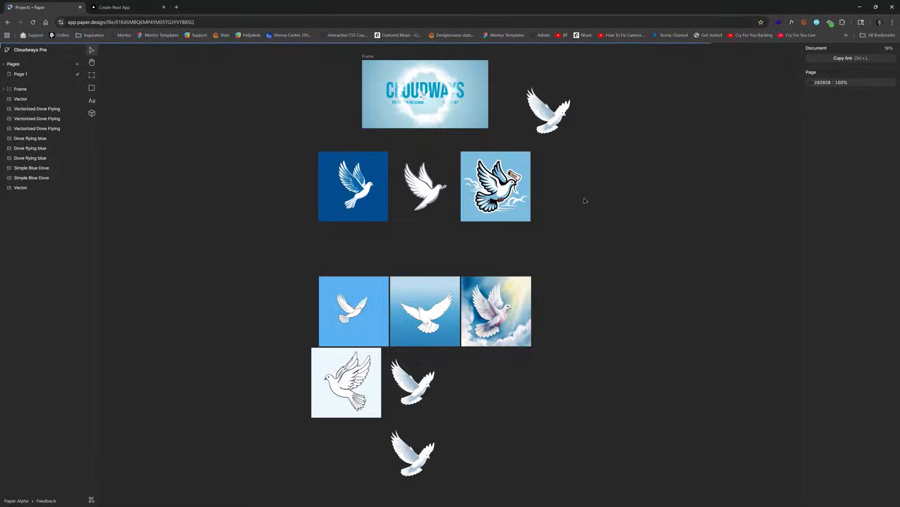
{"action": "left_click", "coordinate": [548, 110]}
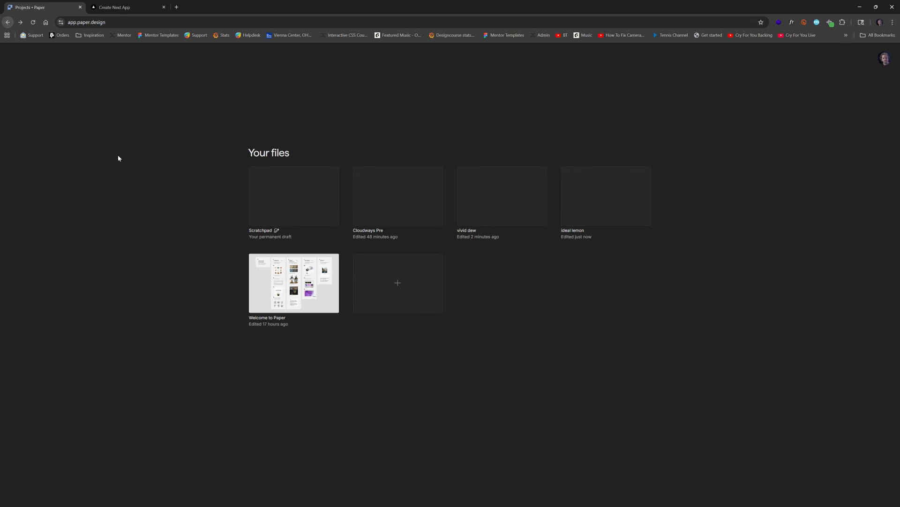
{"action": "mouse_move", "coordinate": [598, 207]}
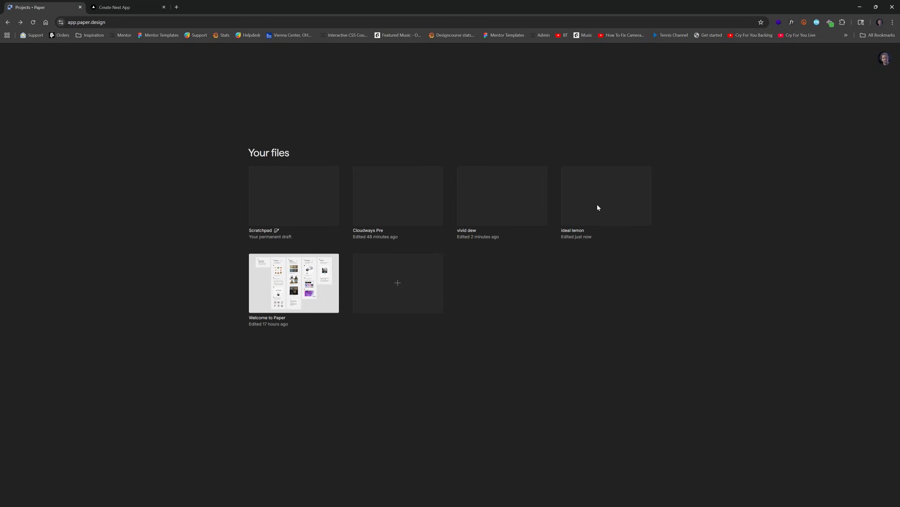
{"action": "mouse_move", "coordinate": [431, 257]}
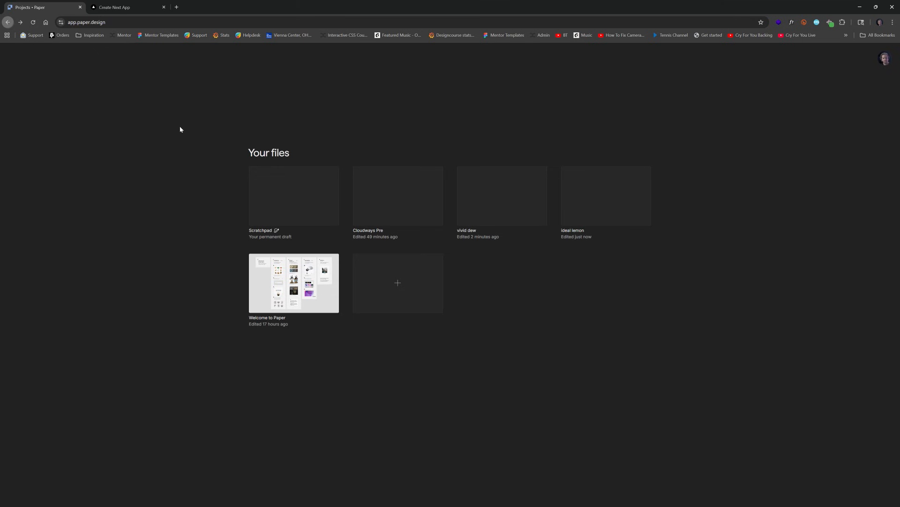
{"action": "double_click", "coordinate": [501, 195]}
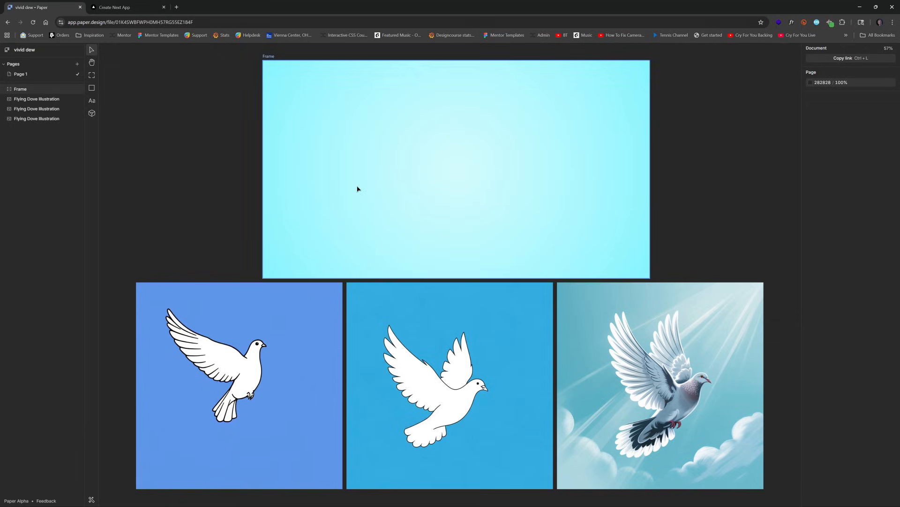
- Remove the first dove's blue background and run Recraft Vectorize on the white cutout
{"action": "left_click", "coordinate": [238, 385]}
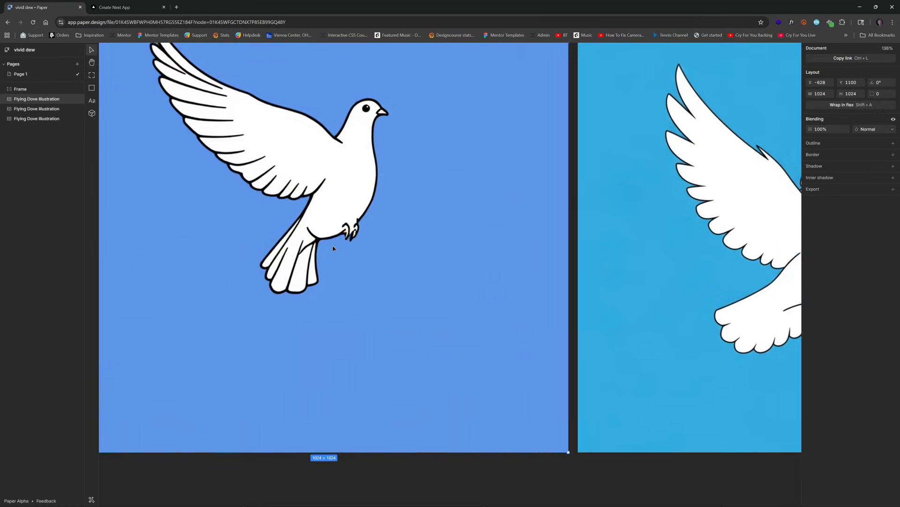
{"action": "right_click", "coordinate": [333, 246]}
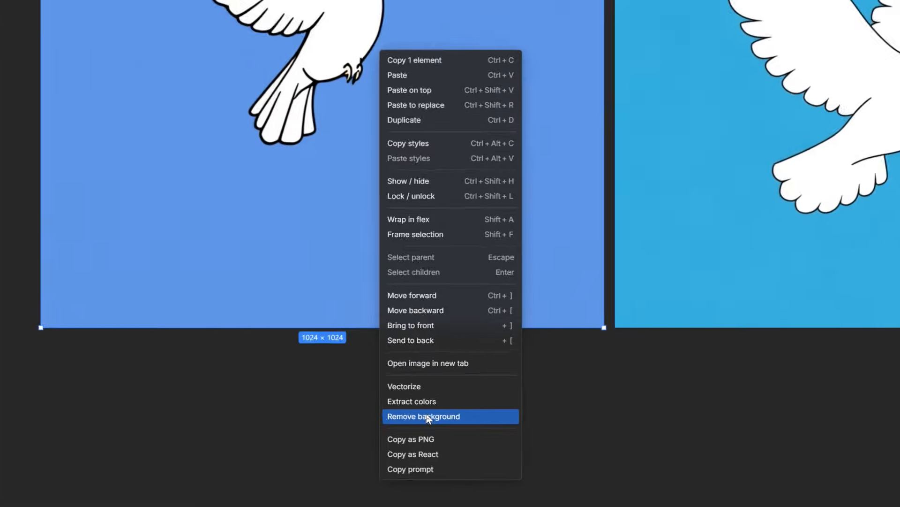
{"action": "left_click", "coordinate": [423, 415]}
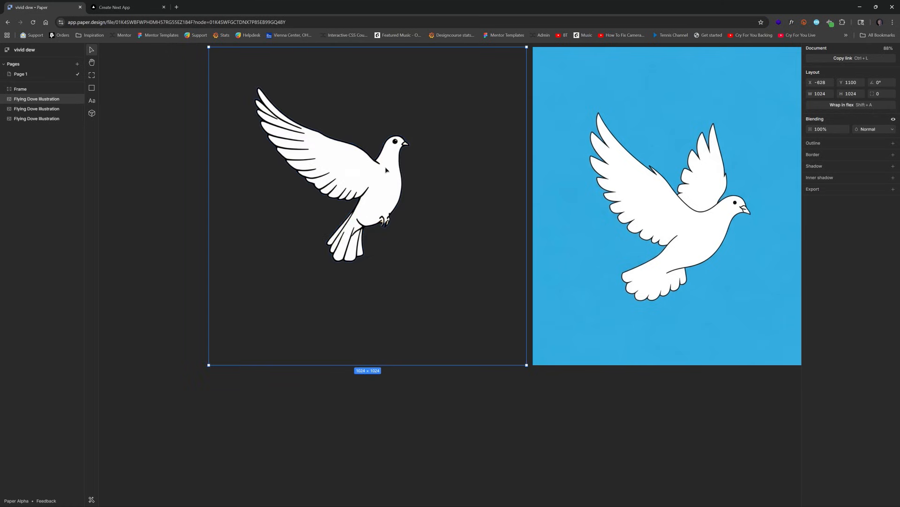
{"action": "right_click", "coordinate": [385, 170]}
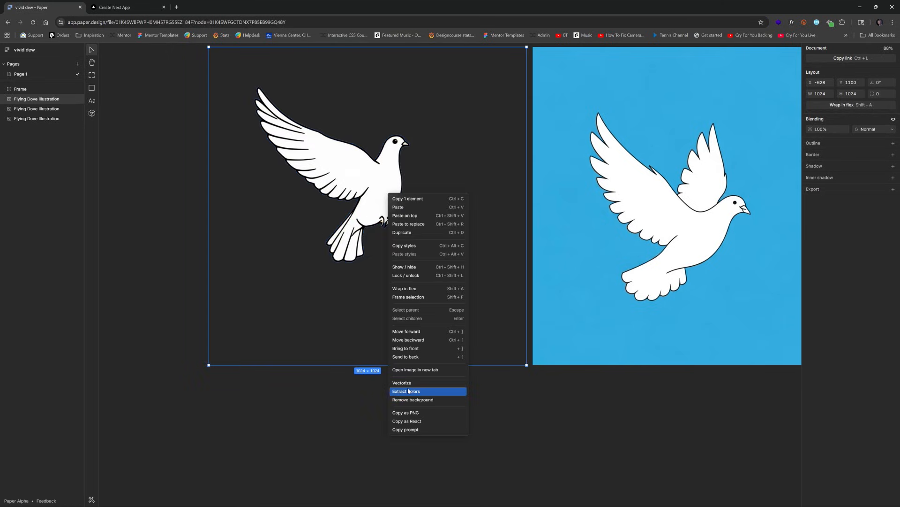
{"action": "left_click", "coordinate": [403, 382]}
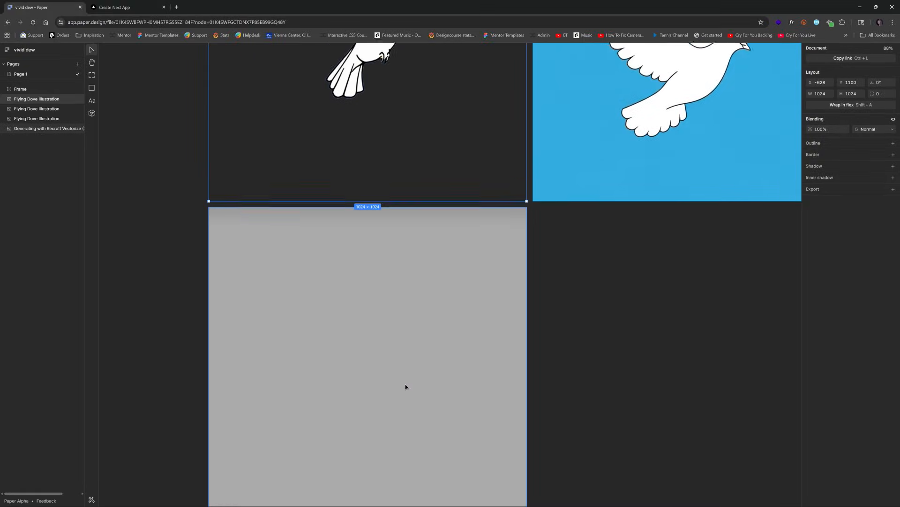
{"action": "scroll", "scroll_direction": "up", "scroll_amount": 3}
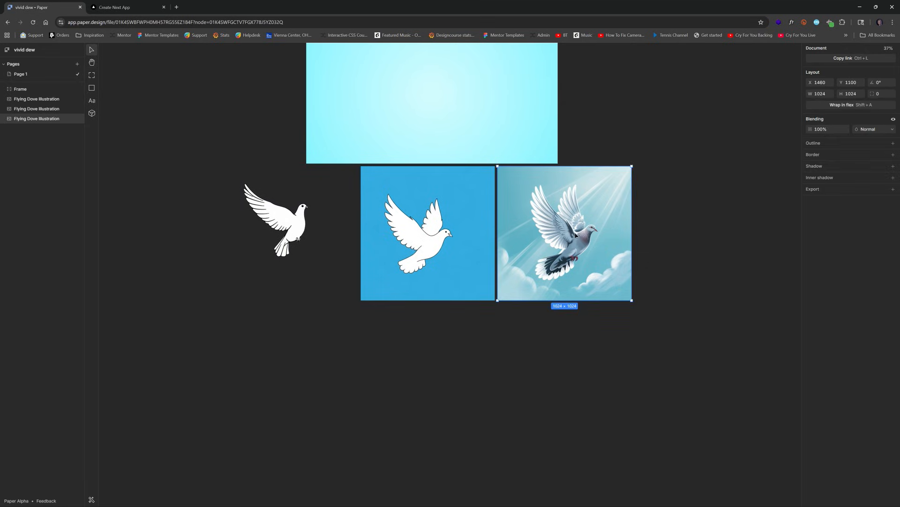
- Delete the extra Flying Dove Illustration layers, keeping the gradient frame and one vector dove
{"action": "left_click", "coordinate": [91, 500]}
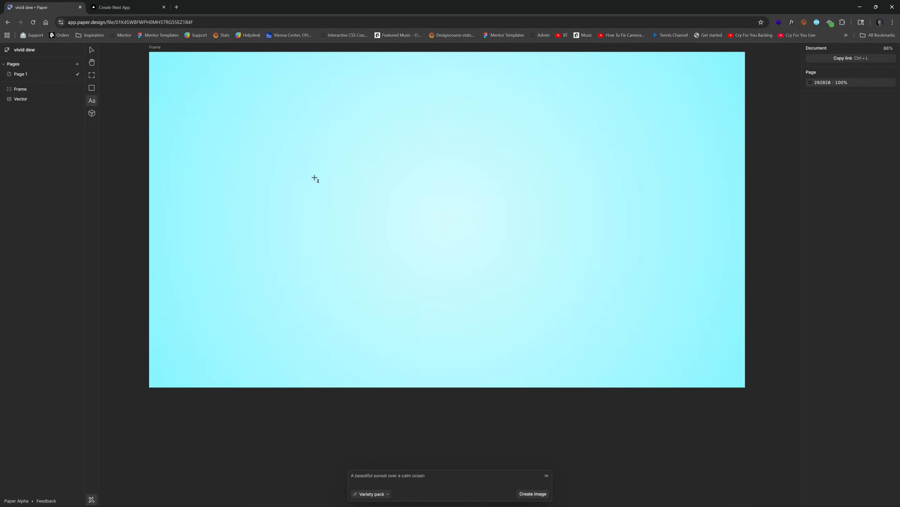
- Add a CLOUDWAYS text box in dark teal 006A8E set in Bebas Neue at size 310
{"action": "left_click", "coordinate": [326, 169]}
{"action": "type", "text": "CLOUDWAYS"}
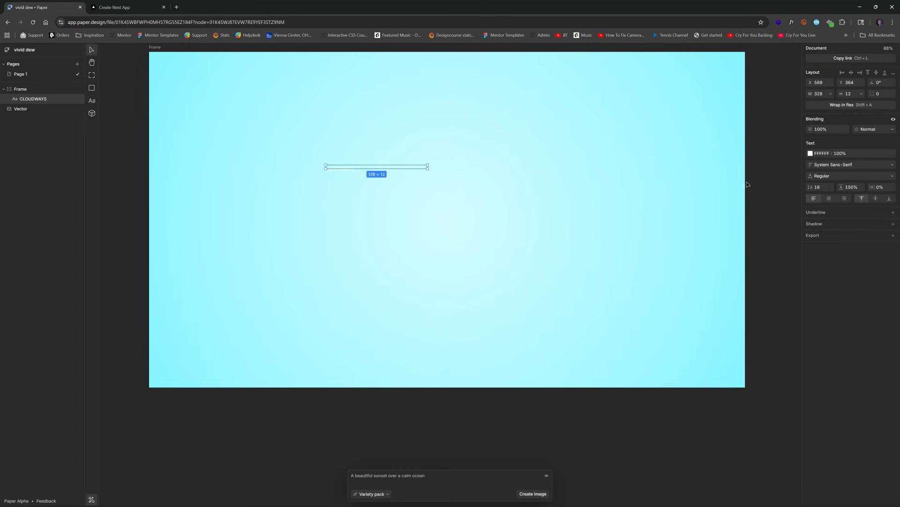
{"action": "left_click", "coordinate": [811, 153]}
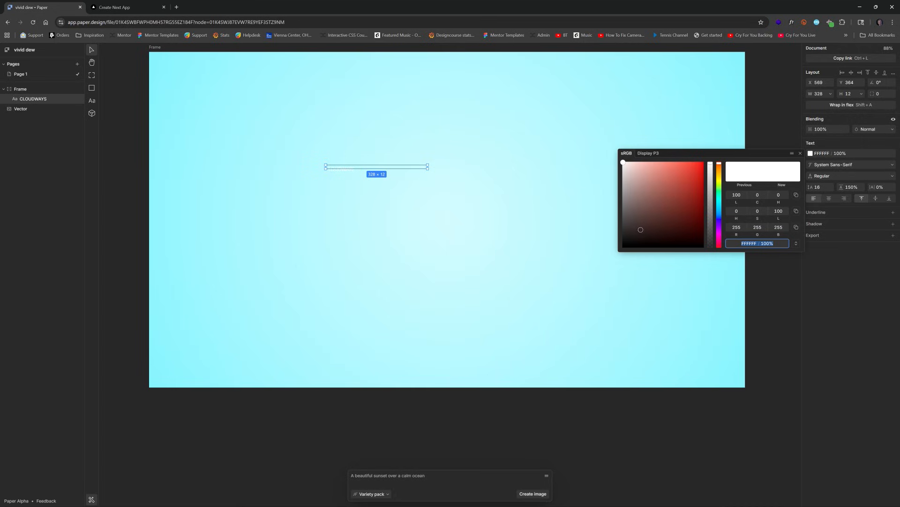
{"action": "left_click", "coordinate": [719, 213]}
{"action": "type", "text": "Bebas"}
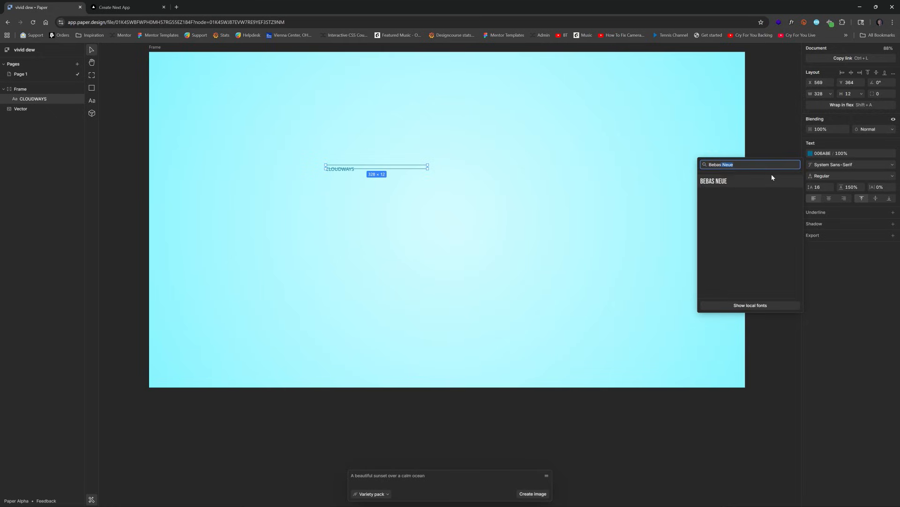
{"action": "left_click", "coordinate": [714, 180]}
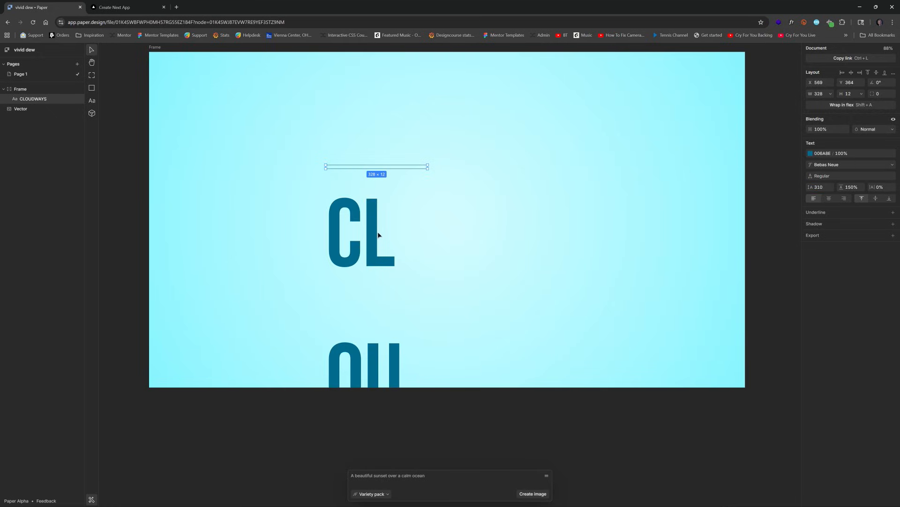
{"action": "mouse_move", "coordinate": [109, 115]}
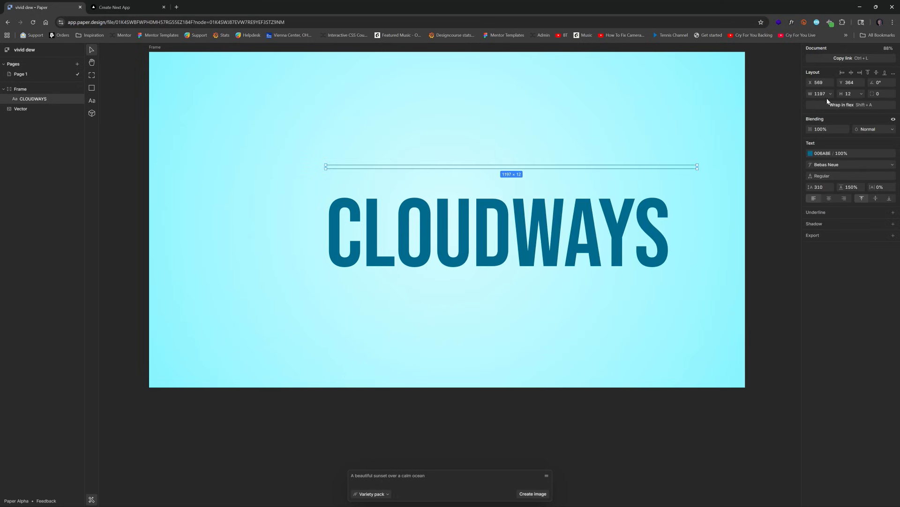
- Make the heading fit its content, wrap it in a 100%-width flex frame and centre it
{"action": "left_click", "coordinate": [830, 94]}
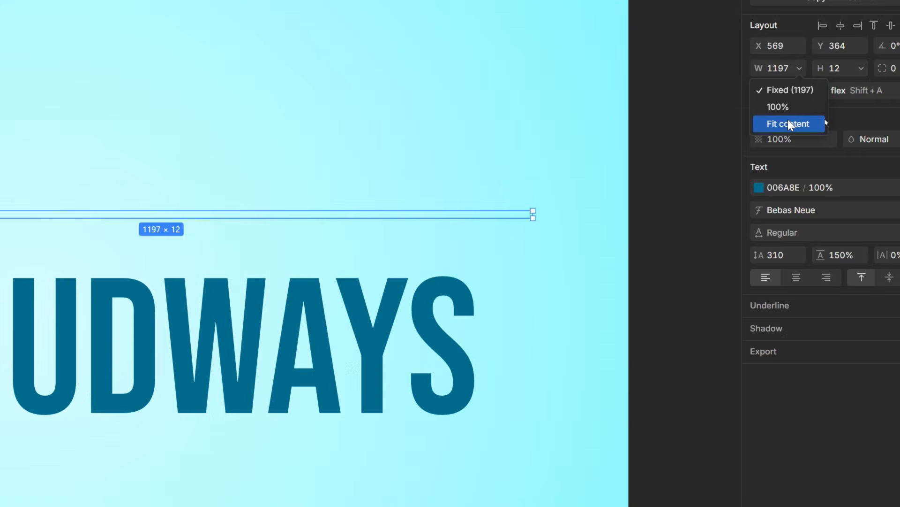
{"action": "left_click", "coordinate": [788, 124]}
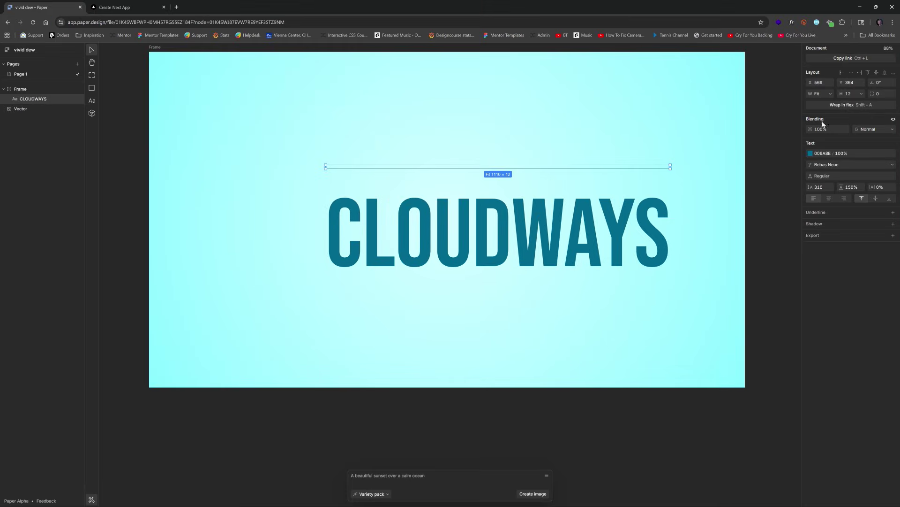
{"action": "left_click", "coordinate": [850, 94]}
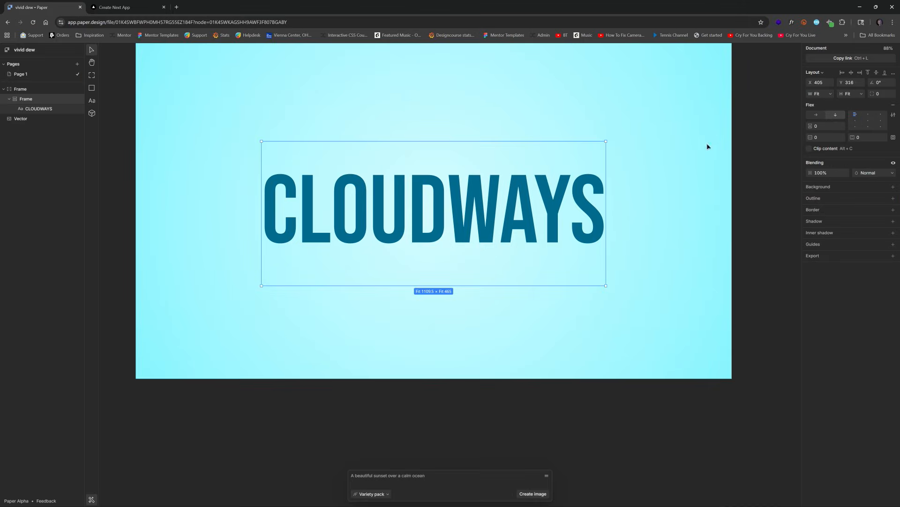
{"action": "mouse_move", "coordinate": [830, 96]}
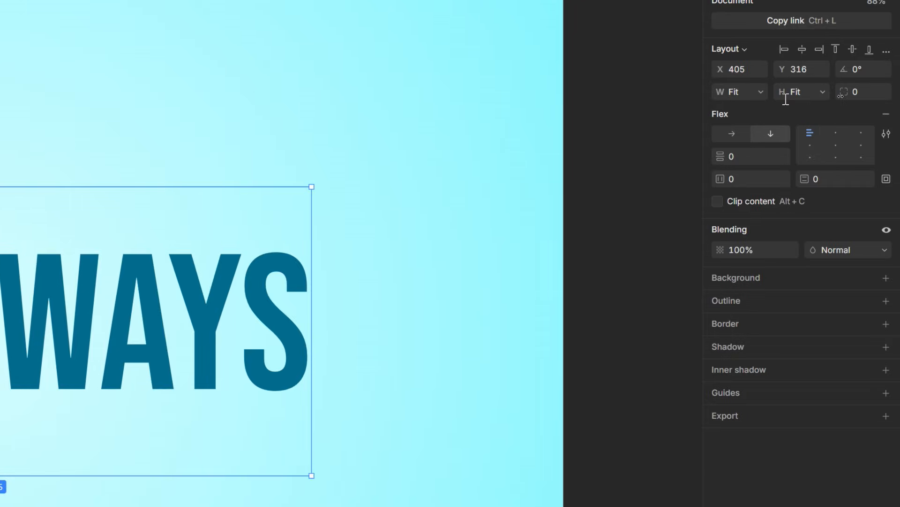
{"action": "left_click", "coordinate": [758, 91]}
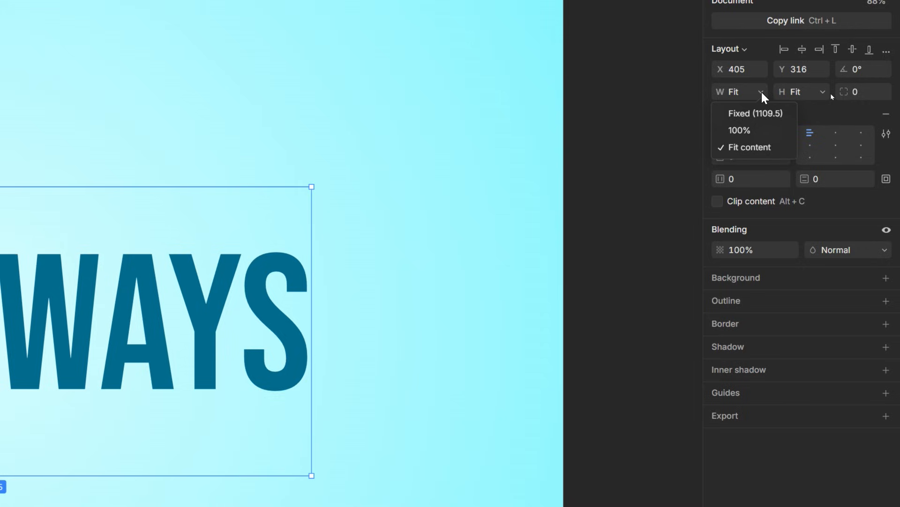
{"action": "mouse_move", "coordinate": [740, 129]}
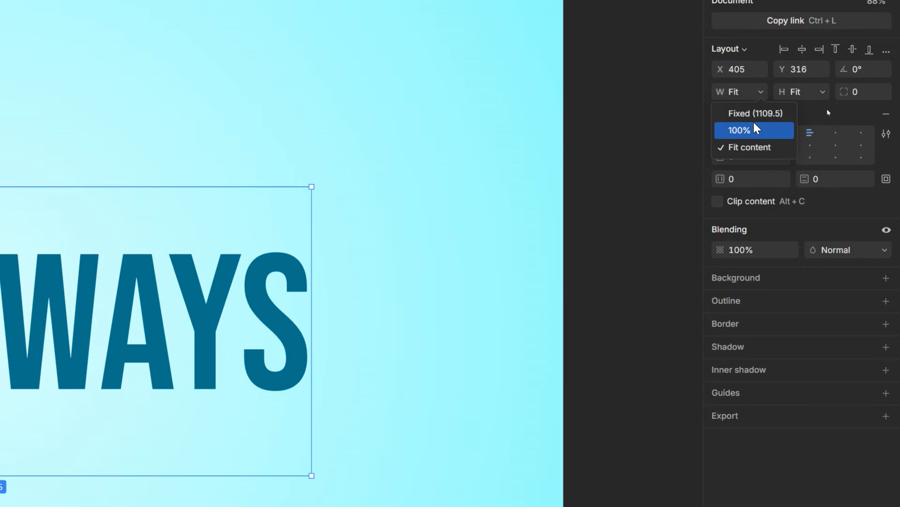
{"action": "mouse_move", "coordinate": [759, 133]}
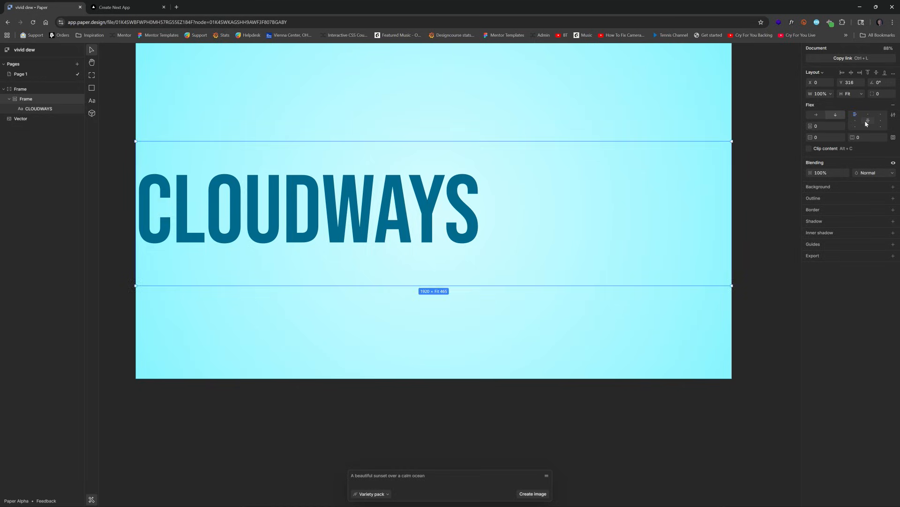
{"action": "left_click", "coordinate": [613, 115]}
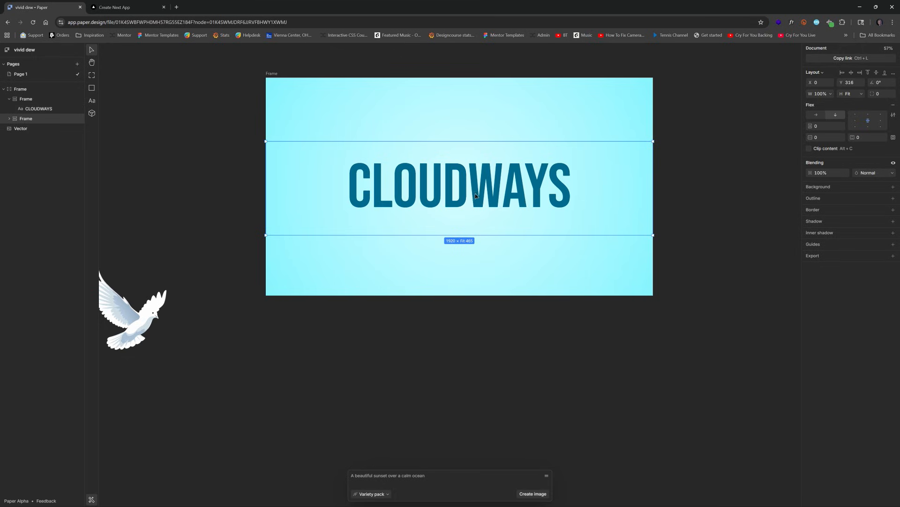
{"action": "mouse_move", "coordinate": [297, 178]}
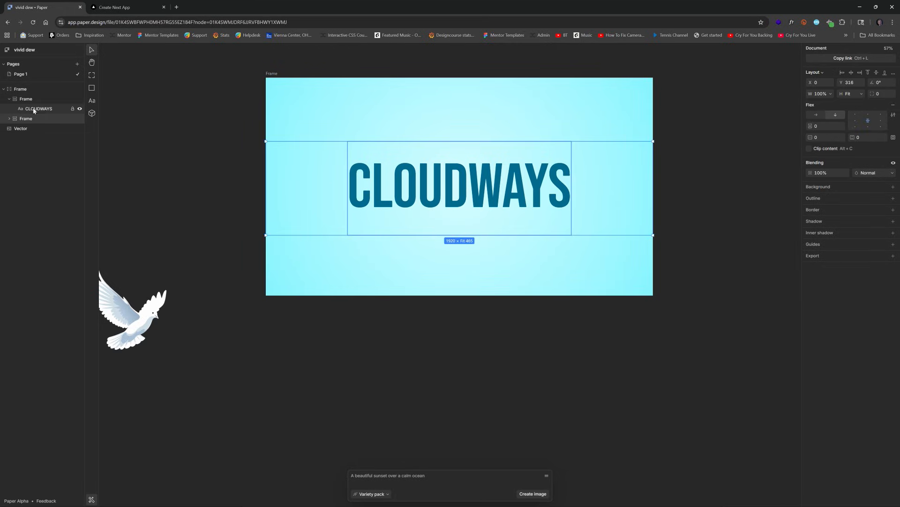
- Wrap the heading row in a 100%-height frame, duplicate the row and set the top heading's line height to 90%
{"action": "right_click", "coordinate": [26, 99]}
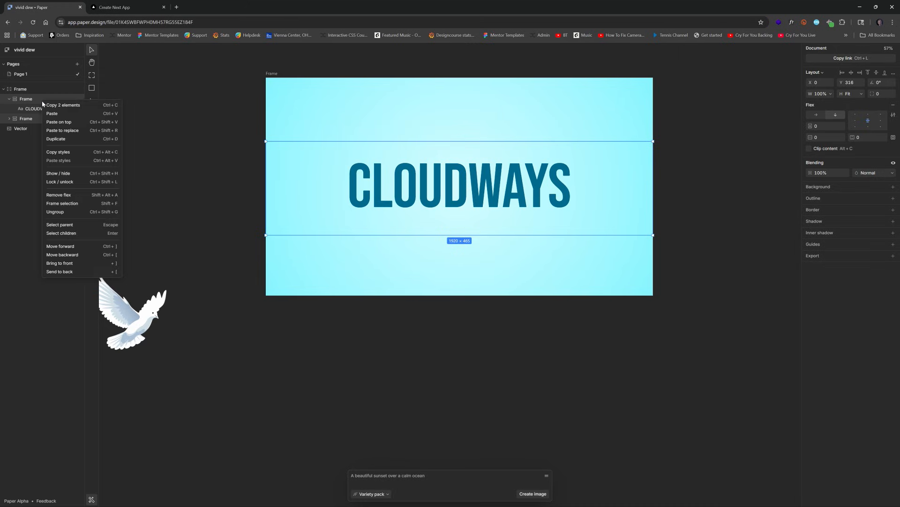
{"action": "left_click", "coordinate": [58, 194]}
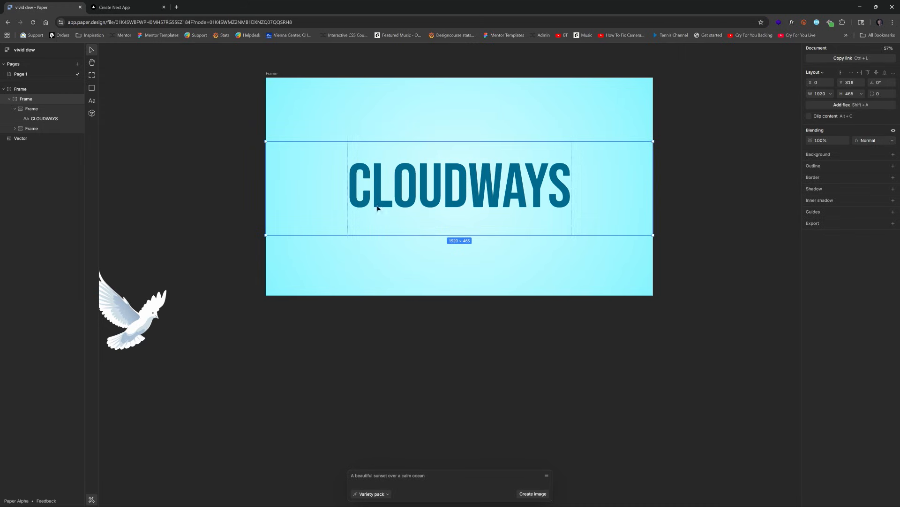
{"action": "left_click", "coordinate": [841, 105]}
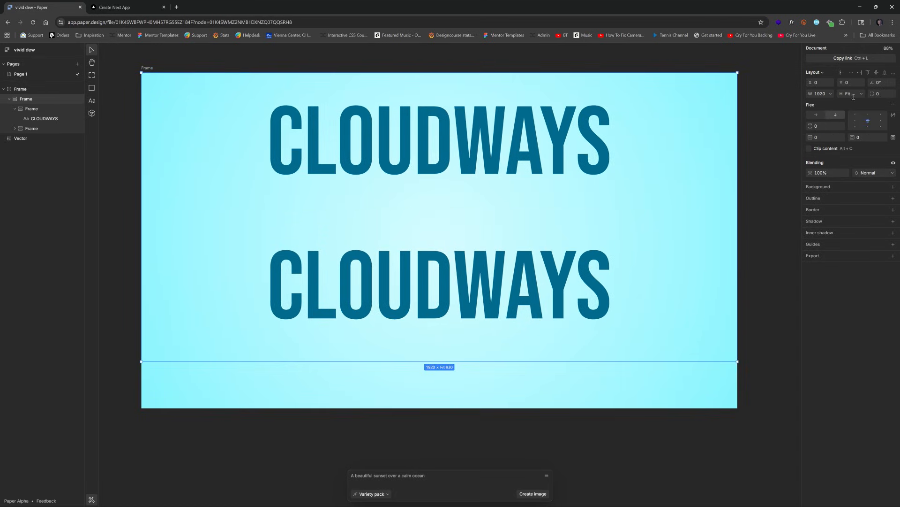
{"action": "left_click", "coordinate": [853, 94]}
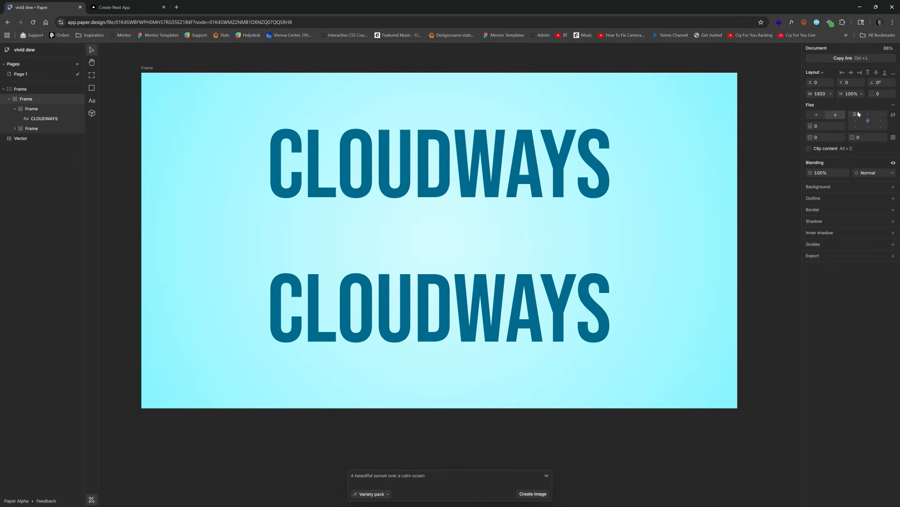
{"action": "left_click", "coordinate": [371, 213]}
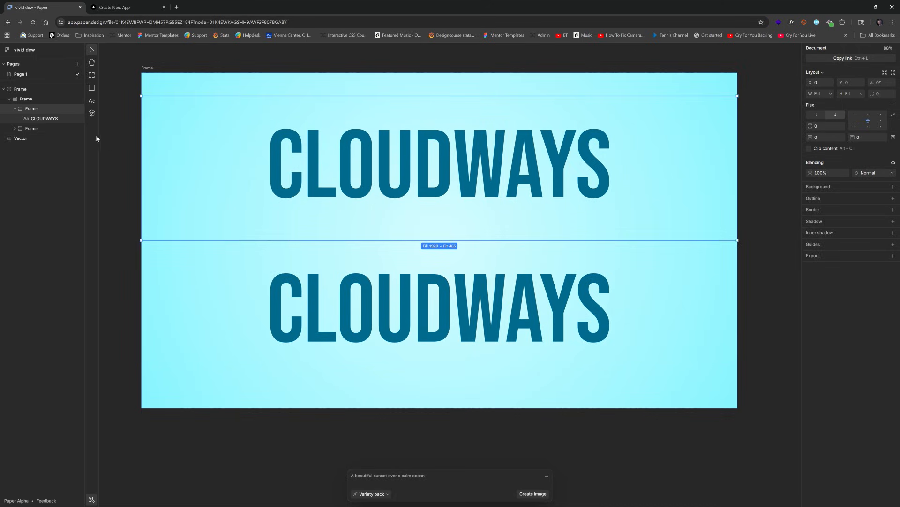
{"action": "left_click", "coordinate": [44, 118]}
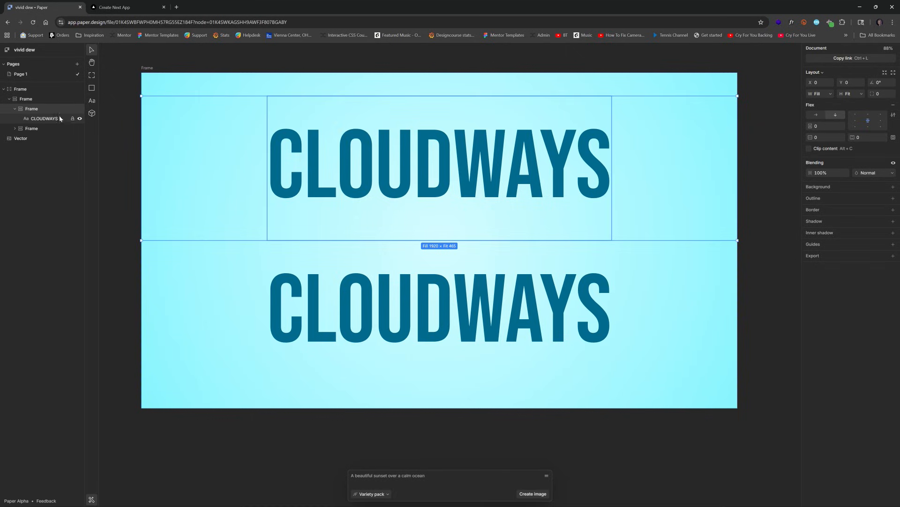
{"action": "left_click", "coordinate": [43, 118]}
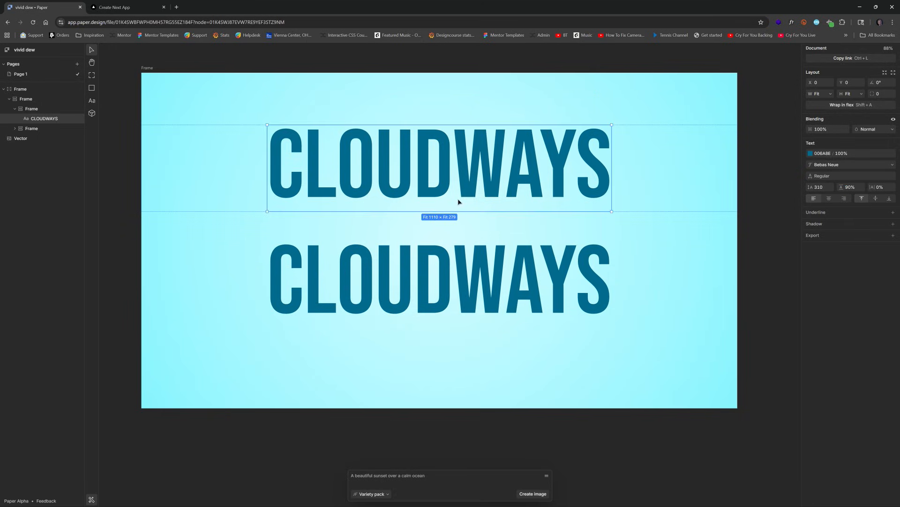
- Shrink the lower CLOUDWAYS heading, duplicate it and lay both out in a row with a 163 gap
{"action": "left_click", "coordinate": [439, 276]}
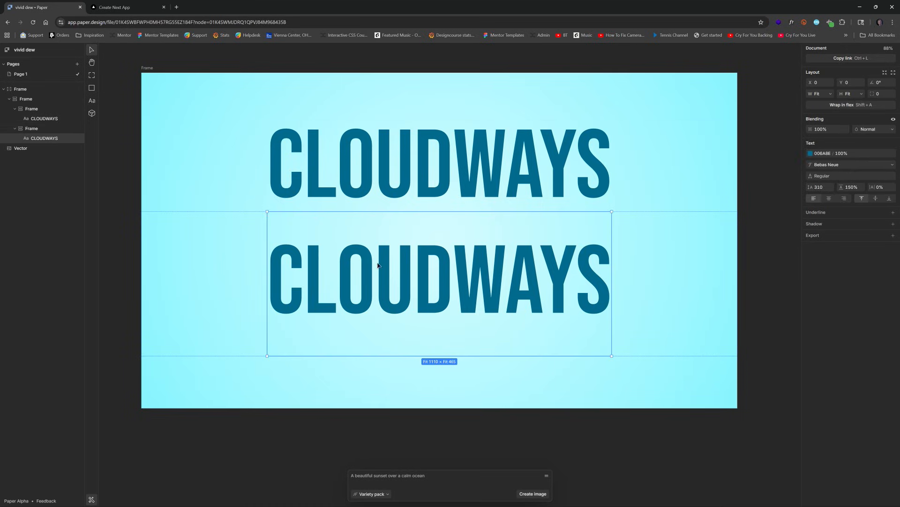
{"action": "left_click", "coordinate": [819, 186]}
{"action": "type", "text": "60"}
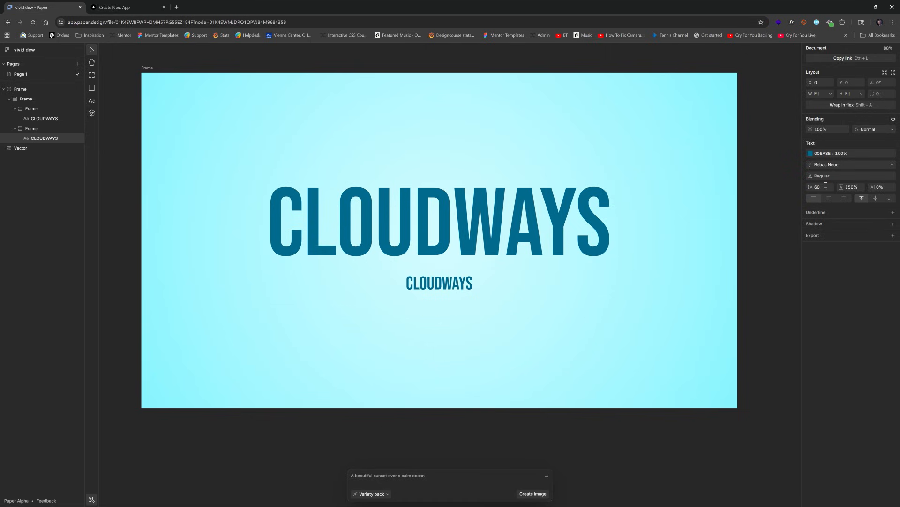
{"action": "left_click", "coordinate": [439, 282]}
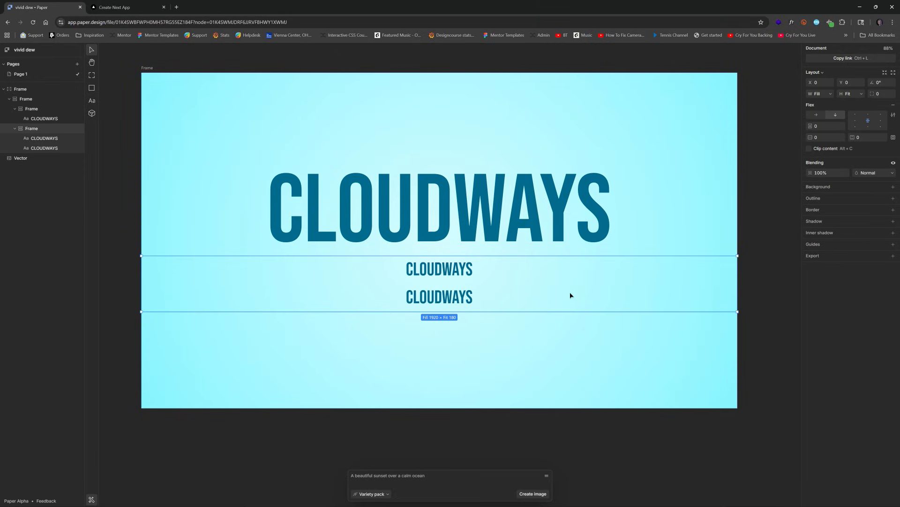
{"action": "mouse_move", "coordinate": [882, 113]}
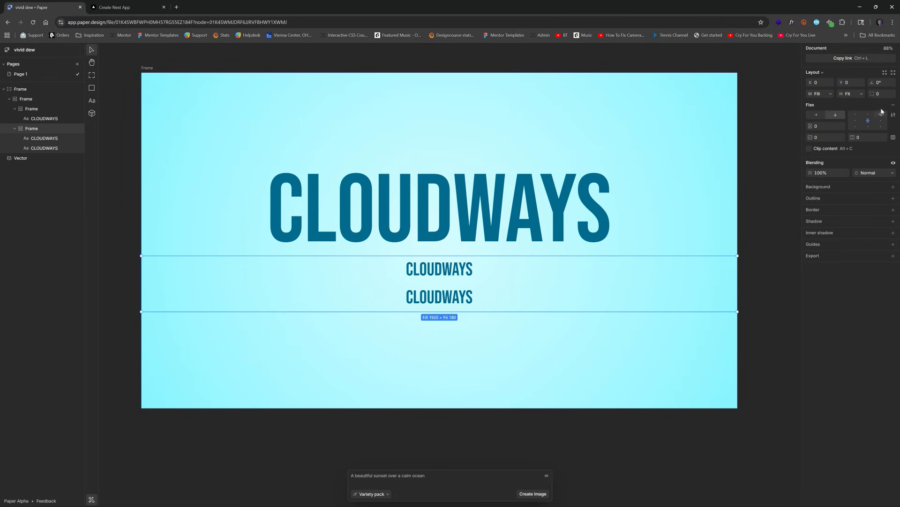
{"action": "left_click", "coordinate": [815, 115]}
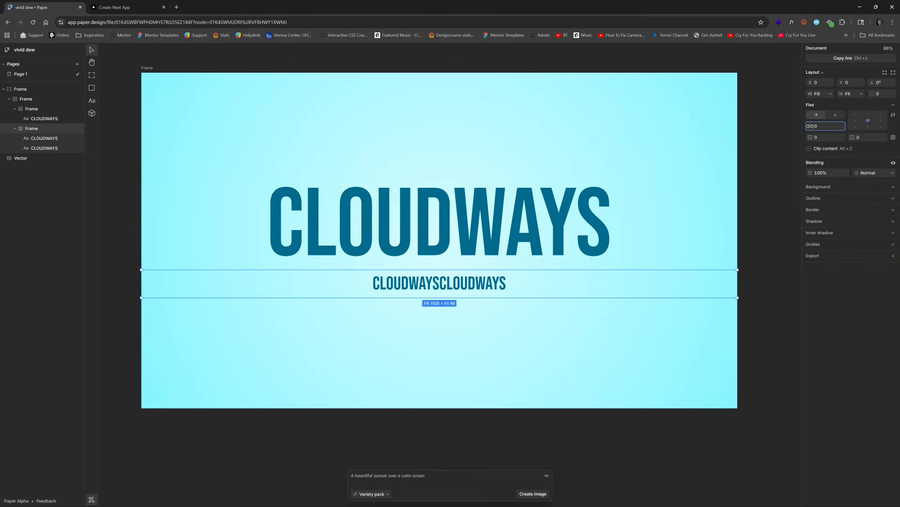
{"action": "type", "text": "163"}
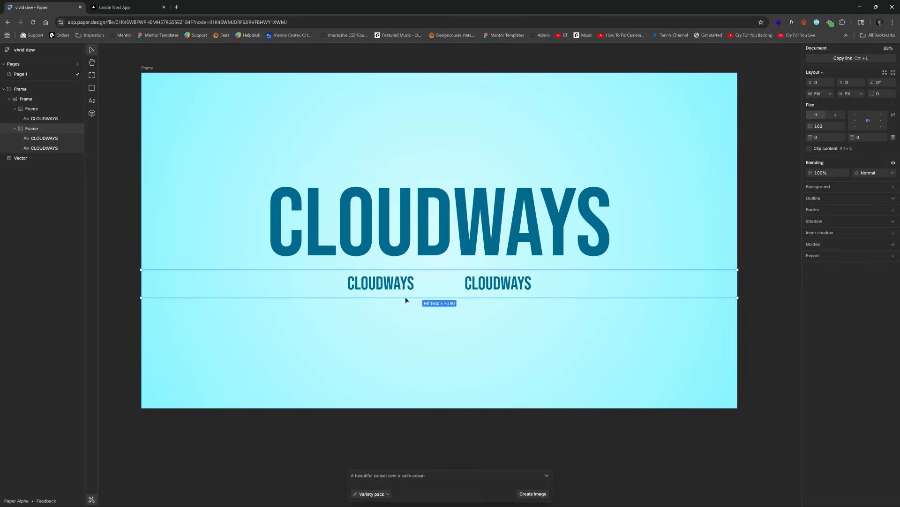
{"action": "left_click", "coordinate": [380, 282]}
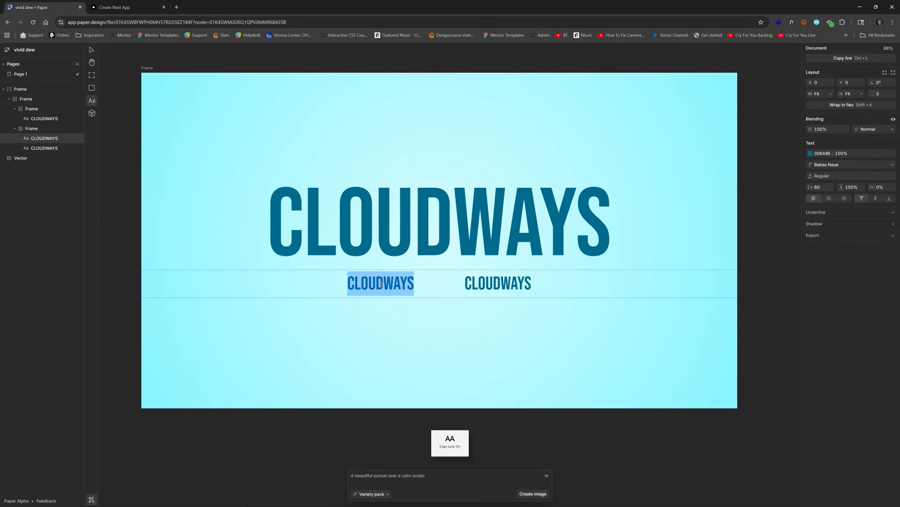
- Rewrite the left label as FLYIN' THROUGH THE CLOUDS and the right one as TONIGHT @7
{"action": "type", "text": "FLYIN' THRO"}
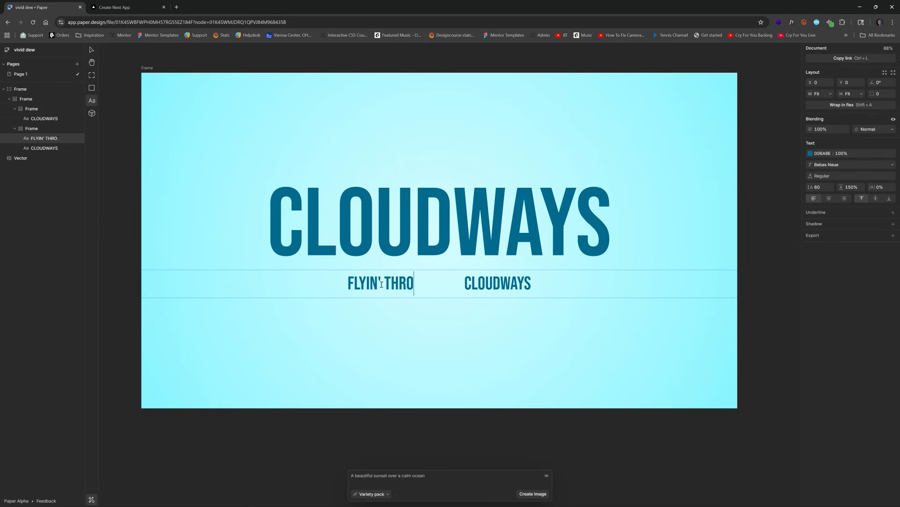
{"action": "type", "text": "UGH THE CLO"}
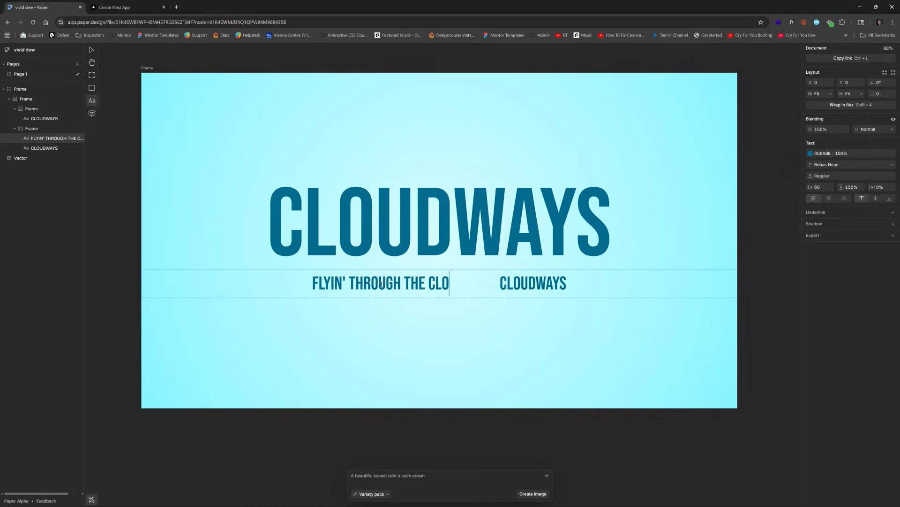
{"action": "left_click", "coordinate": [543, 282]}
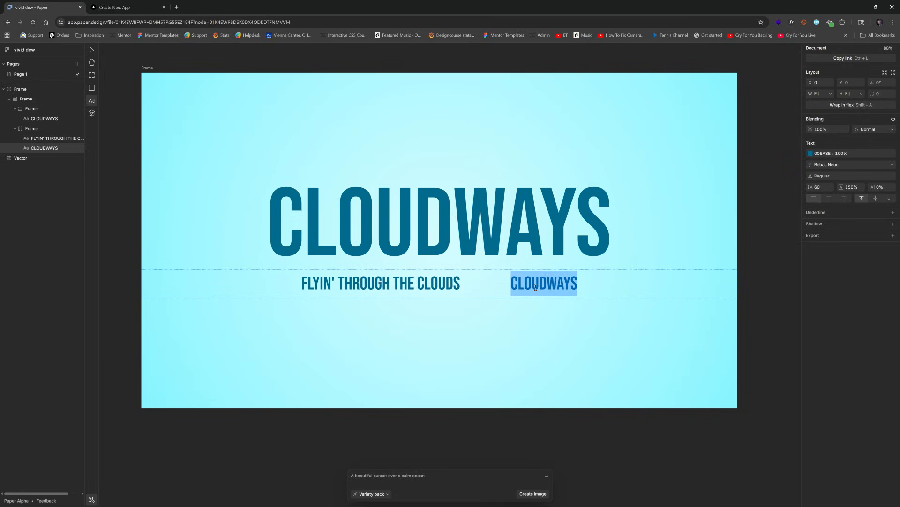
{"action": "type", "text": "ton"}
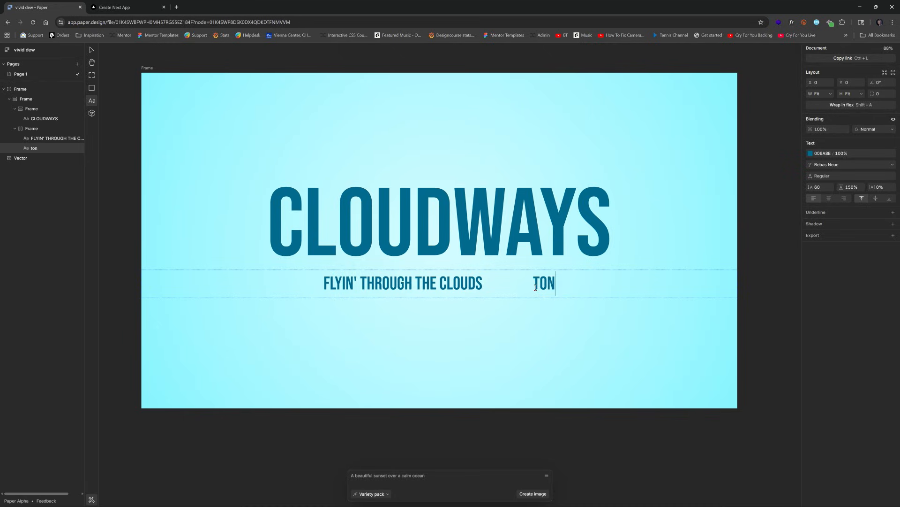
{"action": "type", "text": "IGHT @7"}
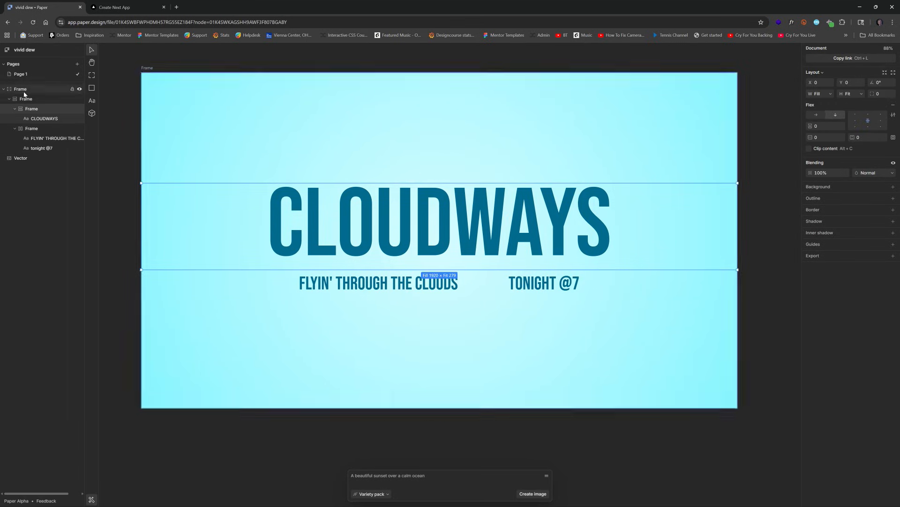
- Make the headings frame fill the 1811×1080 hero, then reach for the shader gallery
{"action": "left_click", "coordinate": [25, 98]}
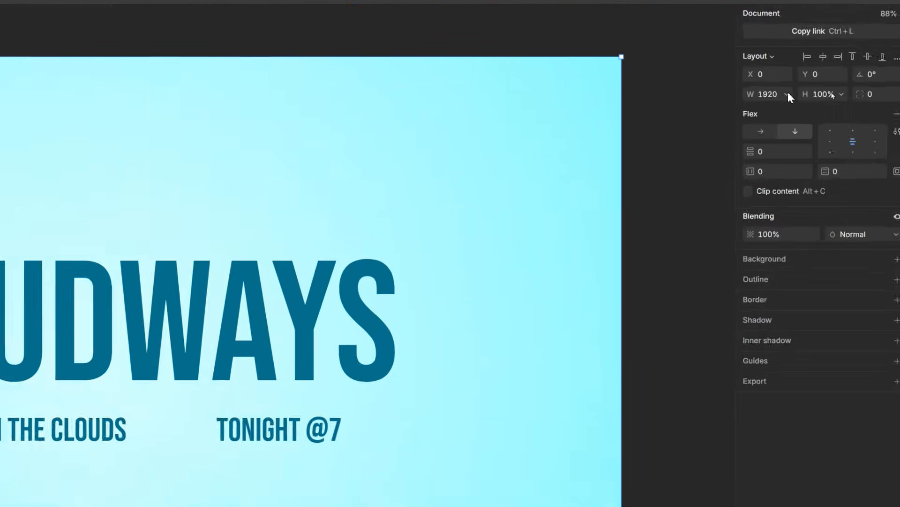
{"action": "left_click", "coordinate": [779, 94]}
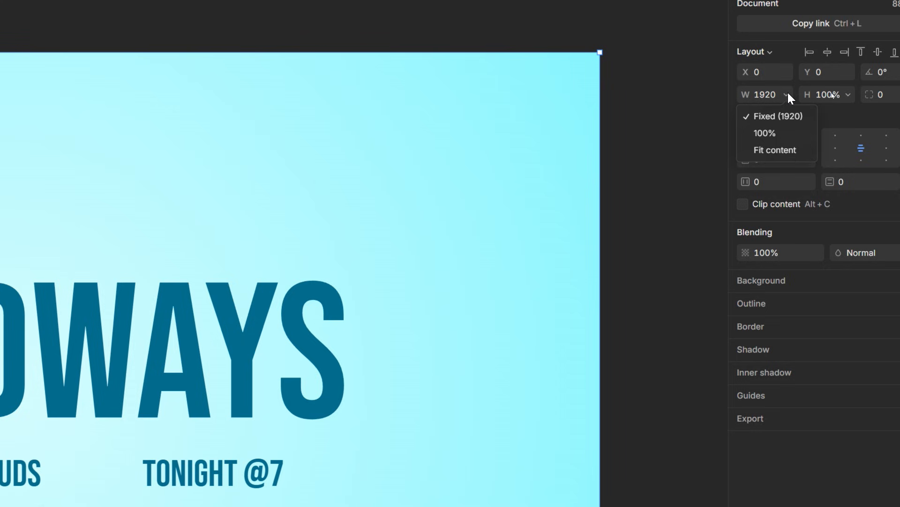
{"action": "left_click", "coordinate": [766, 132]}
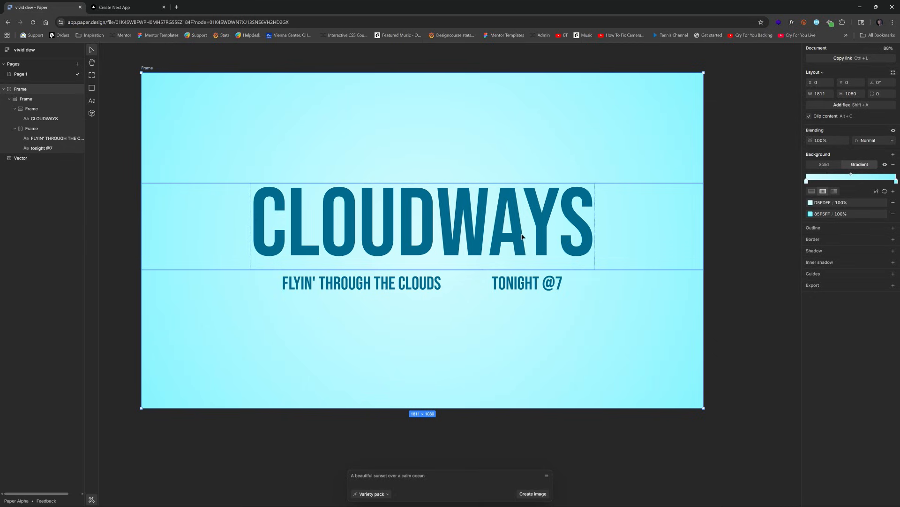
{"action": "mouse_move", "coordinate": [442, 220]}
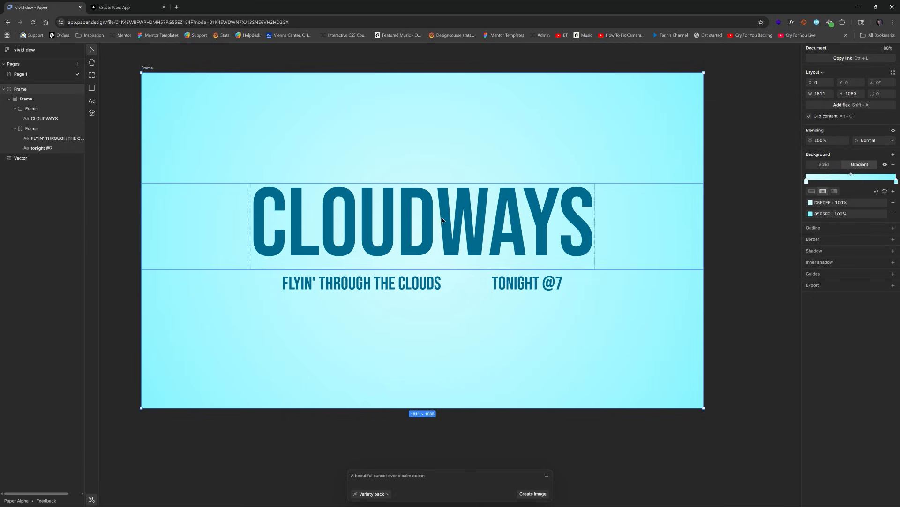
{"action": "left_click", "coordinate": [32, 129]}
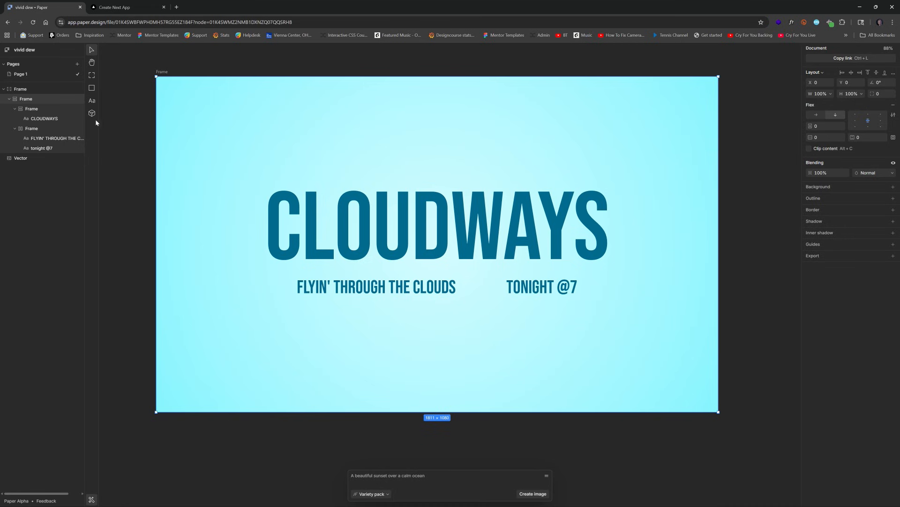
{"action": "left_click", "coordinate": [91, 114]}
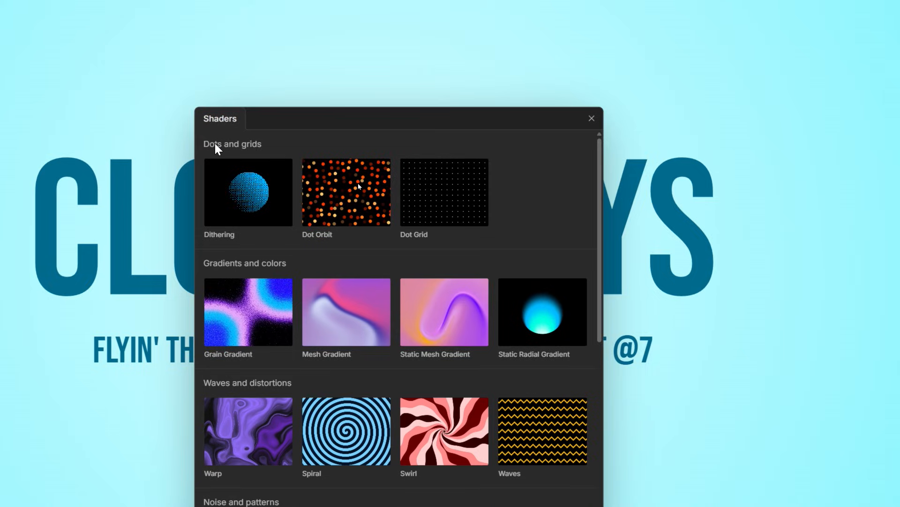
{"action": "mouse_move", "coordinate": [465, 217]}
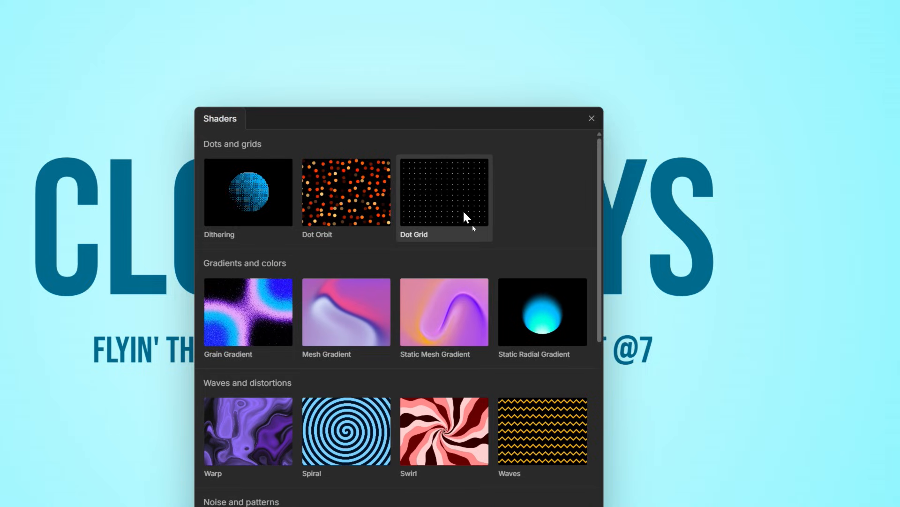
- Add the Smoke Ring shader from the Light and special effects group
{"action": "scroll", "scroll_direction": "down", "scroll_amount": 3}
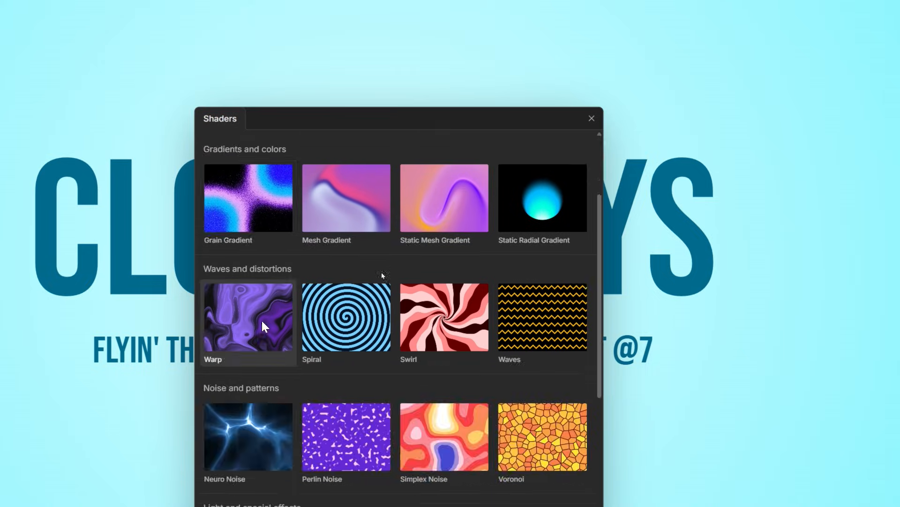
{"action": "scroll", "scroll_direction": "down", "scroll_amount": 3}
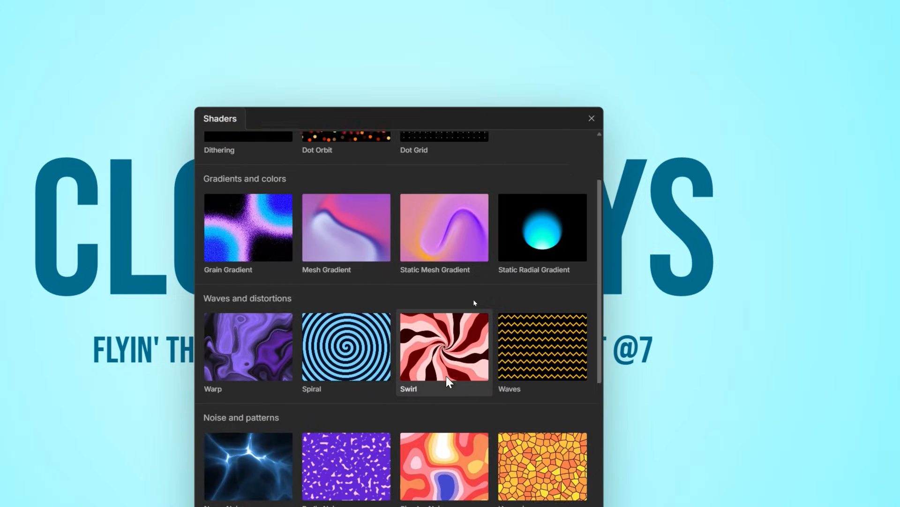
{"action": "scroll", "scroll_direction": "down", "scroll_amount": 3}
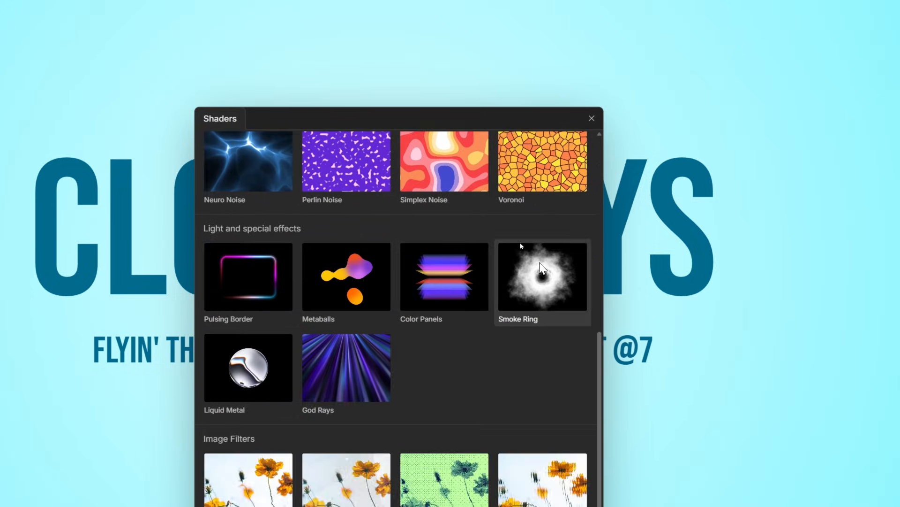
{"action": "left_click", "coordinate": [541, 277]}
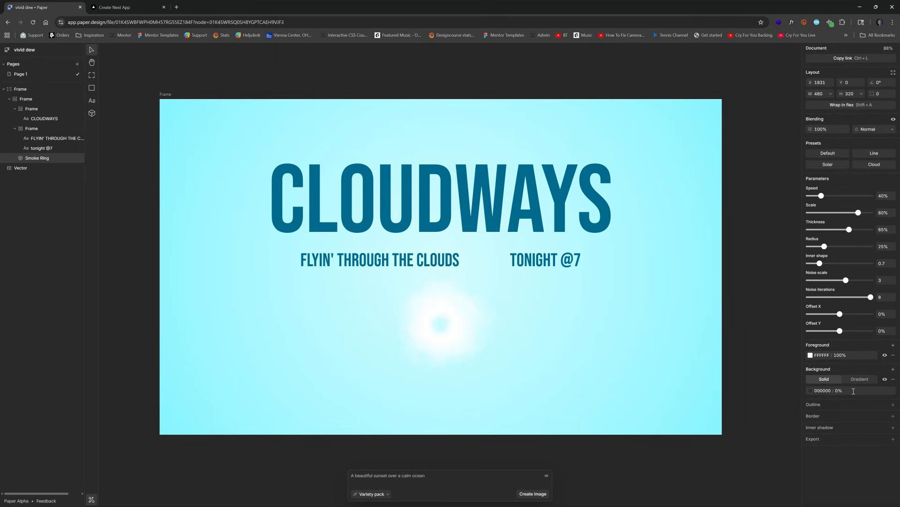
- Select the 480×320 Smoke Ring shader sitting below the headings on the canvas
{"action": "left_click", "coordinate": [441, 322]}
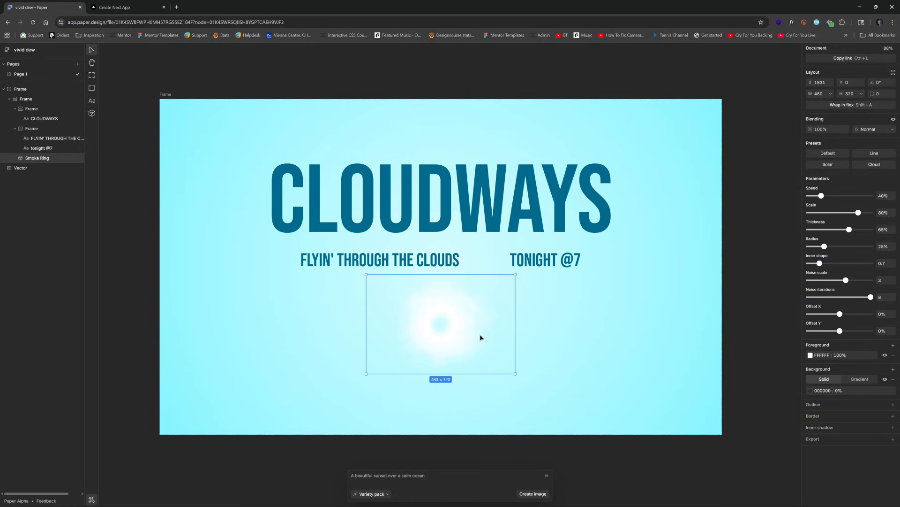
{"action": "mouse_move", "coordinate": [837, 111]}
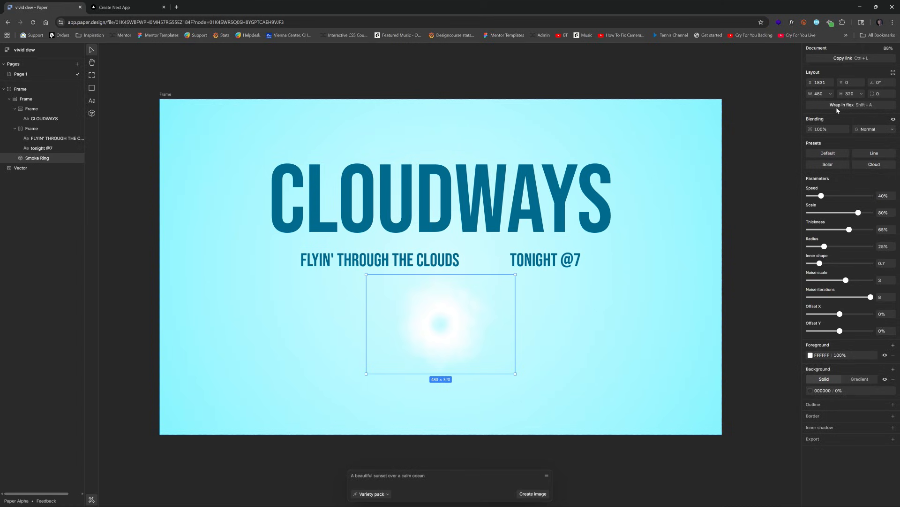
{"action": "mouse_move", "coordinate": [837, 109]}
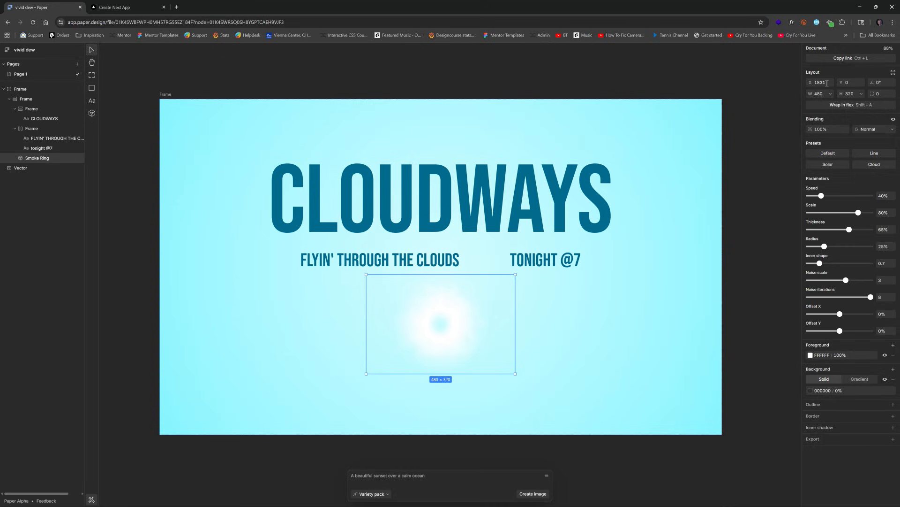
{"action": "mouse_move", "coordinate": [800, 93]}
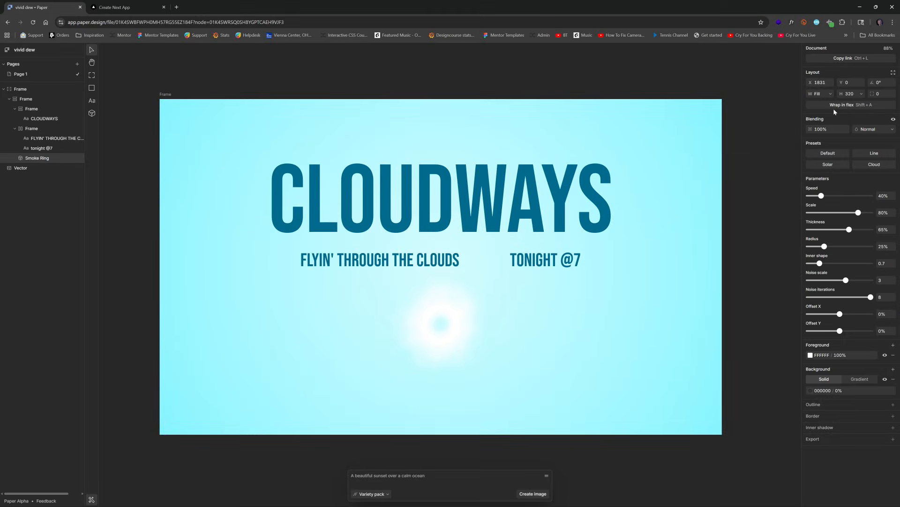
- Make the shader fill the frame height and reorder it against the headings frame in Layers
{"action": "left_click", "coordinate": [852, 93]}
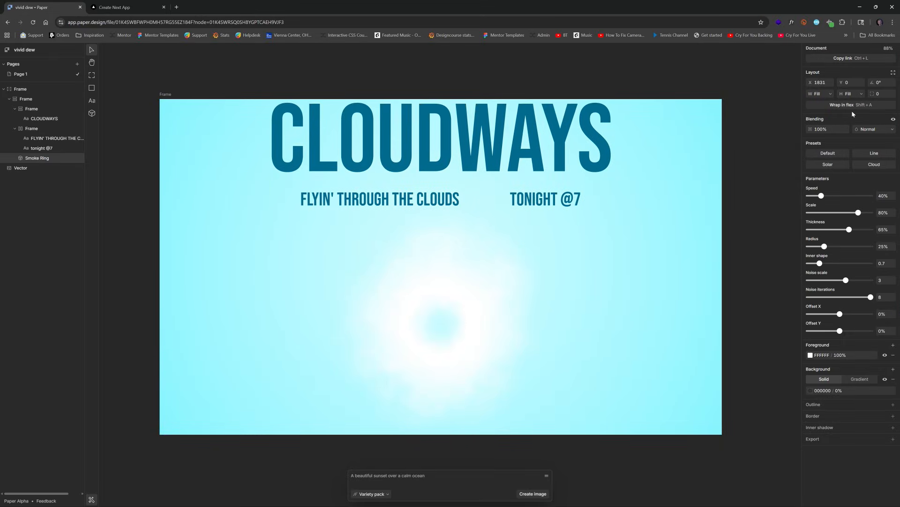
{"action": "left_click", "coordinate": [36, 157]}
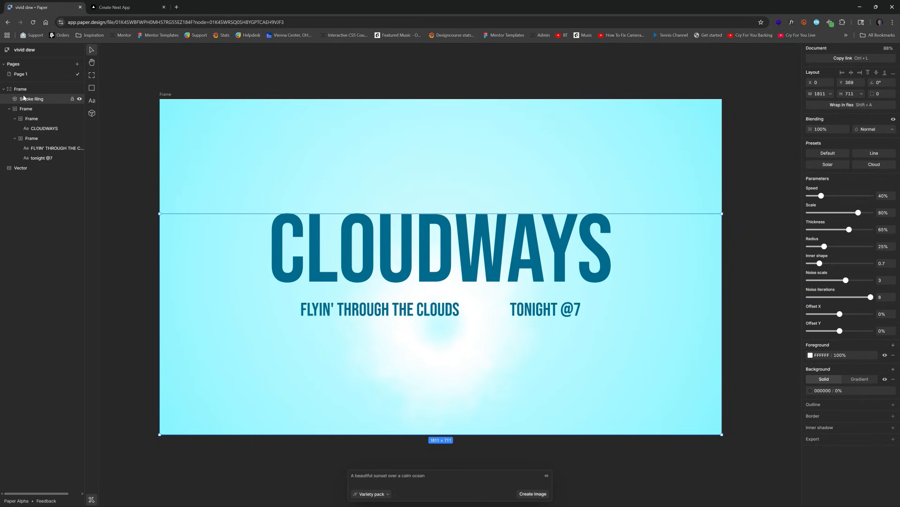
{"action": "left_click", "coordinate": [9, 109]}
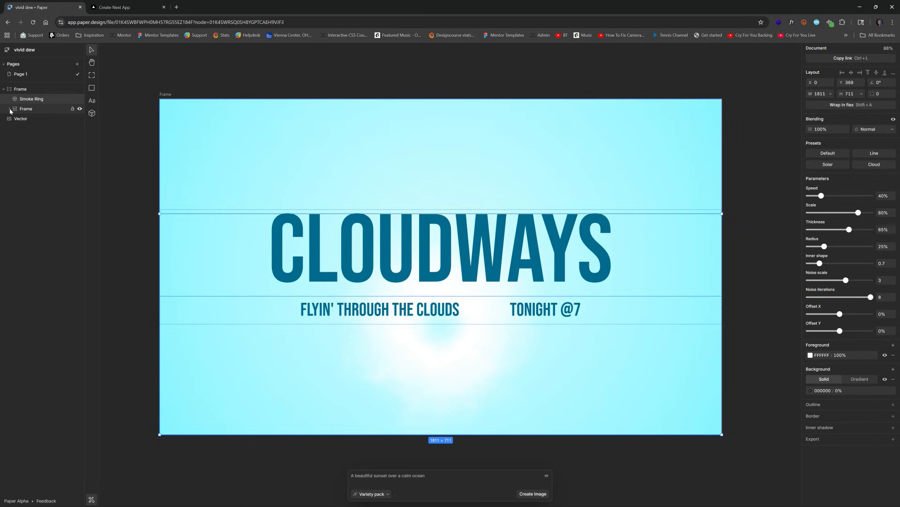
{"action": "left_click", "coordinate": [26, 98]}
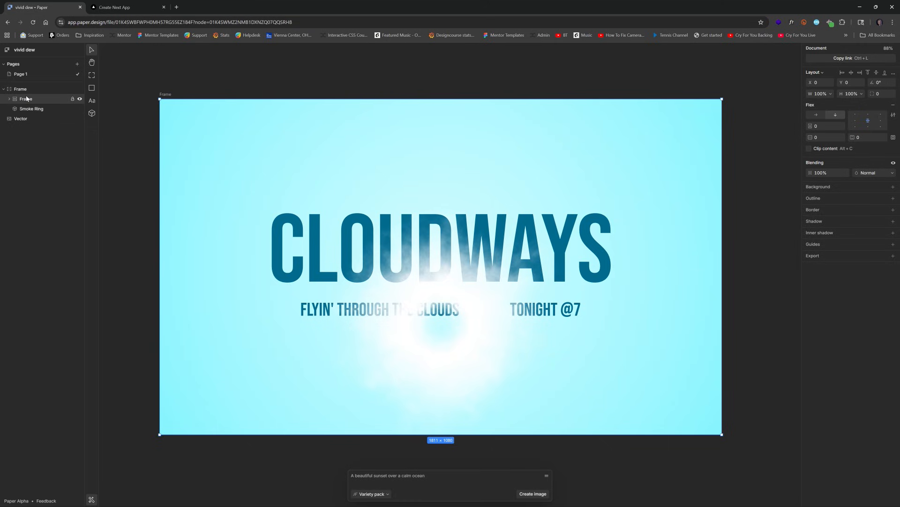
- Pin the Smoke Ring at Y 0 with 100% height so it spans the whole hero
{"action": "left_click", "coordinate": [31, 108]}
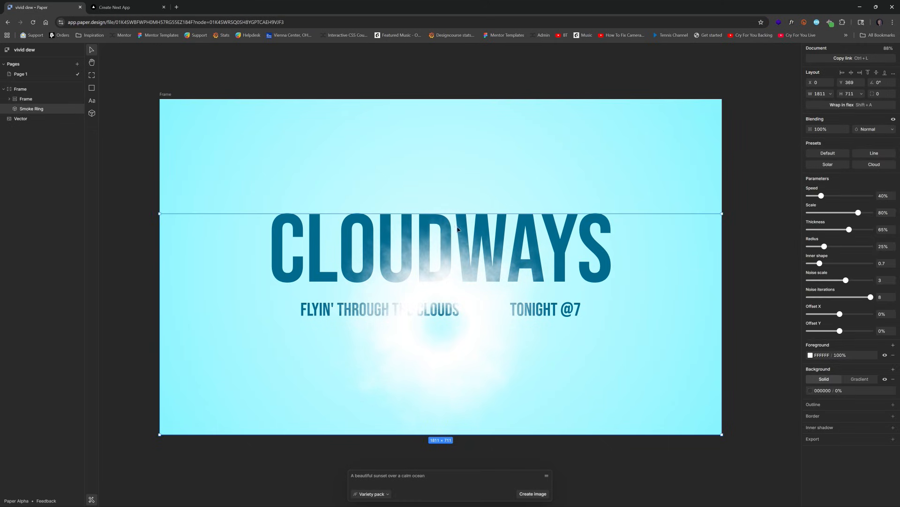
{"action": "mouse_move", "coordinate": [343, 217]}
{"action": "type", "text": "0"}
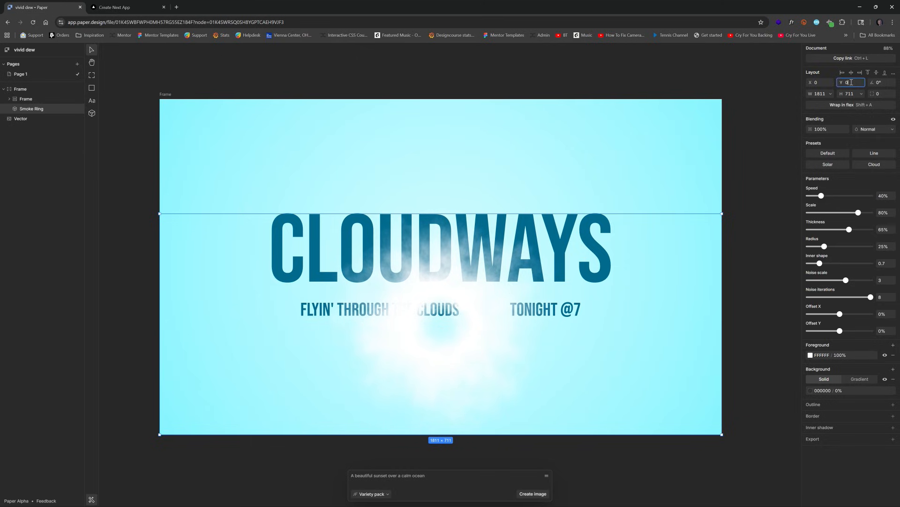
{"action": "left_click", "coordinate": [862, 94]}
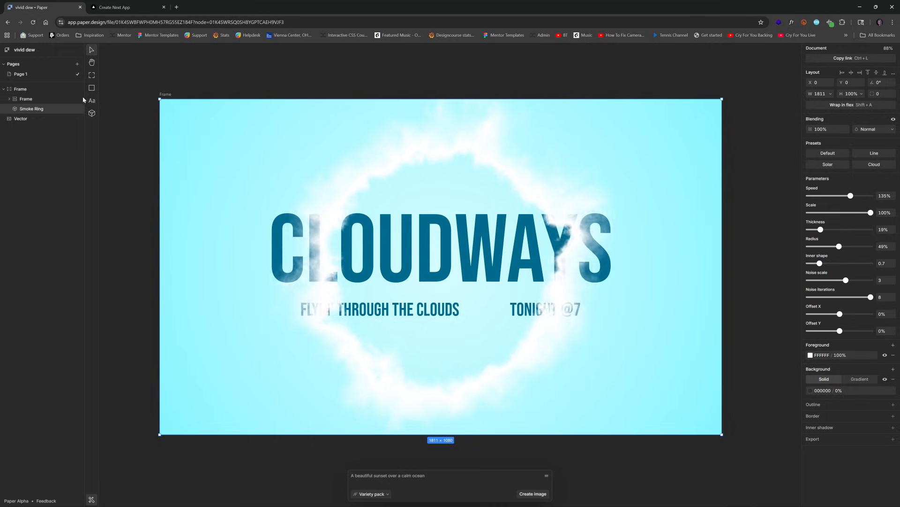
- Lighten the hero gradient's first stop to near-white cyan, then reselect the Smoke Ring
{"action": "left_click", "coordinate": [20, 89]}
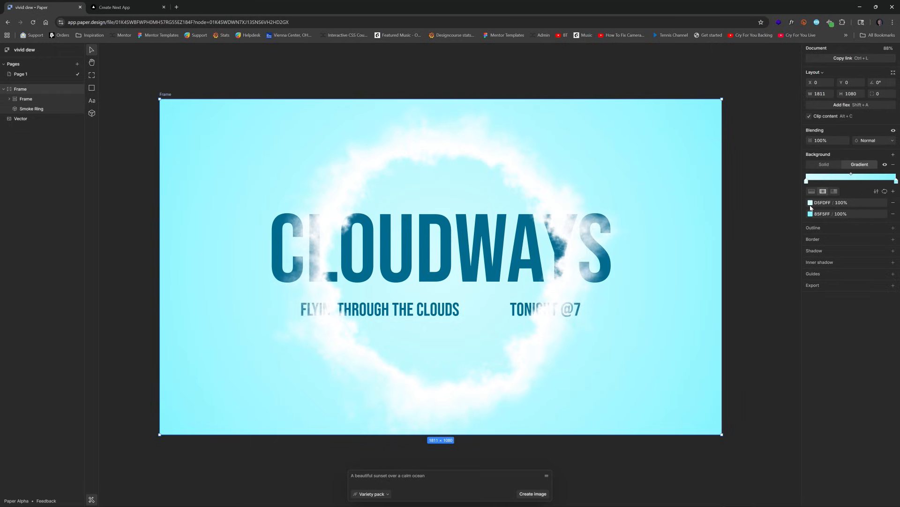
{"action": "left_click", "coordinate": [811, 202]}
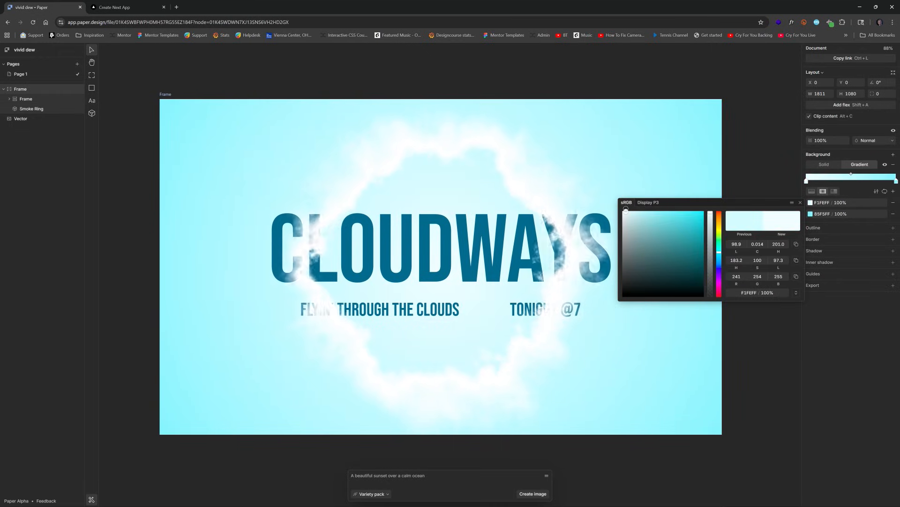
{"action": "left_click", "coordinate": [733, 147]}
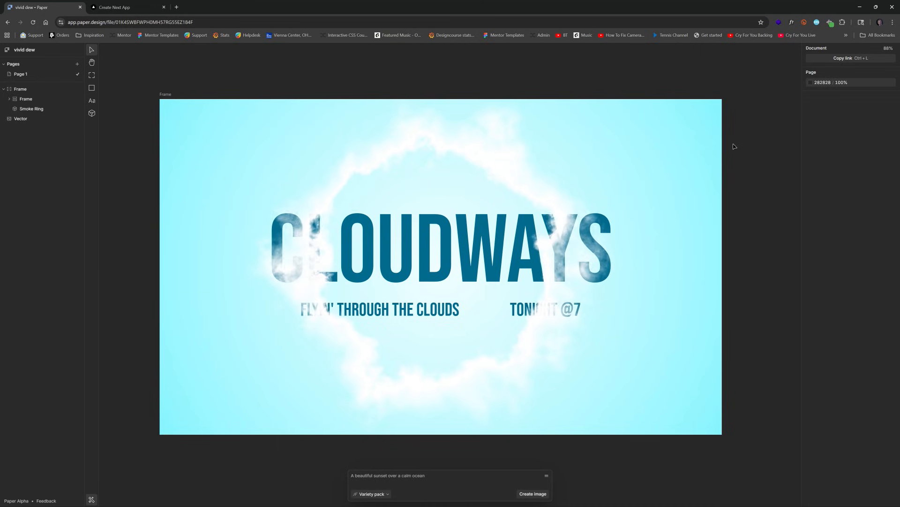
{"action": "left_click", "coordinate": [32, 109]}
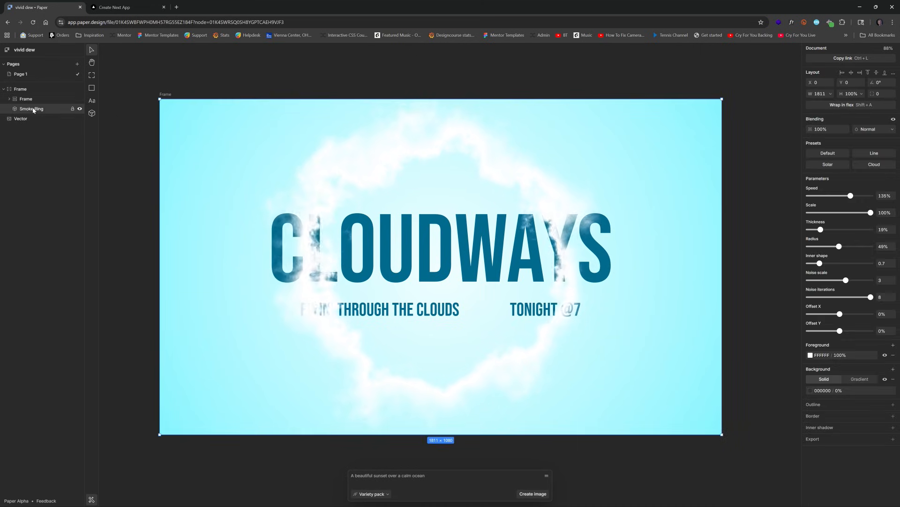
{"action": "mouse_move", "coordinate": [879, 135]}
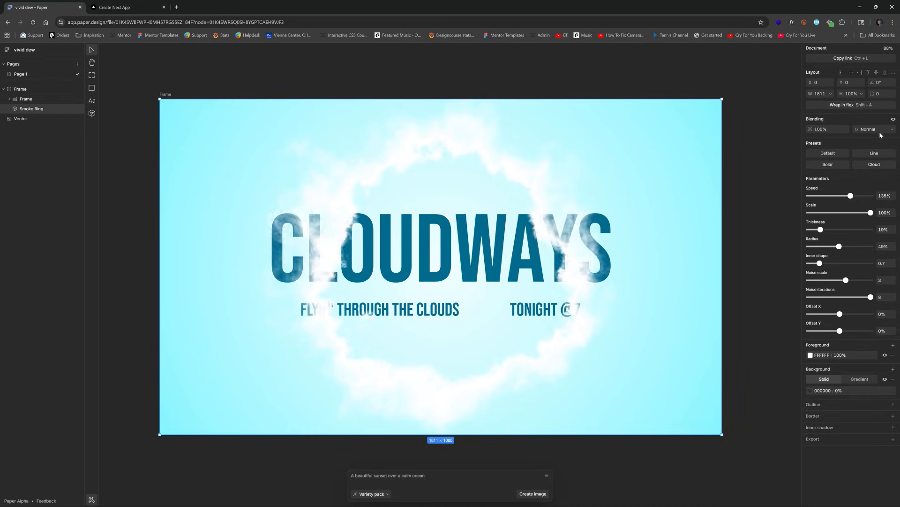
- Preview Color Dodge, then set the Smoke Ring's blending mode to Overlay
{"action": "left_click", "coordinate": [873, 129]}
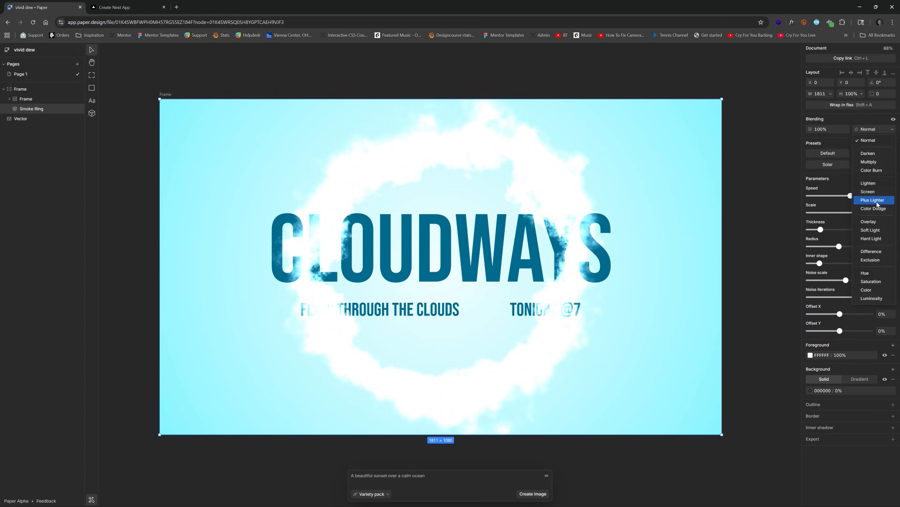
{"action": "left_click", "coordinate": [872, 208]}
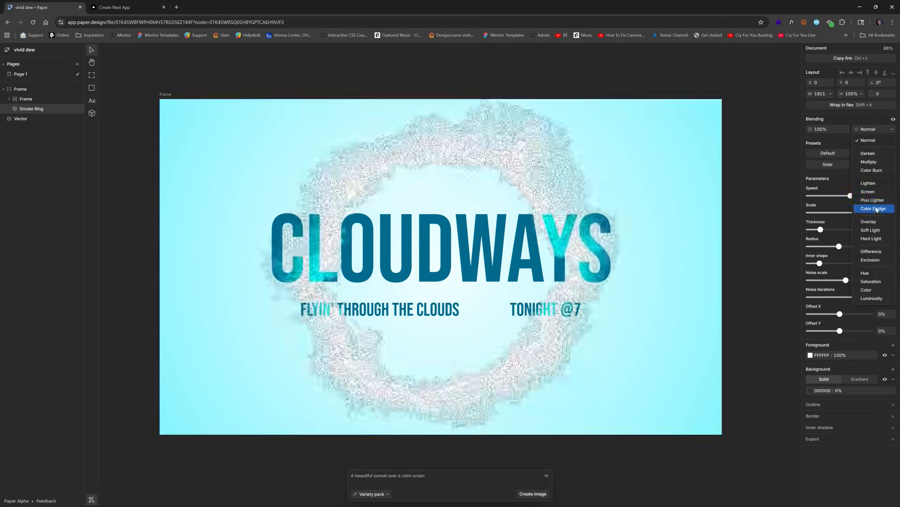
{"action": "left_click", "coordinate": [869, 221]}
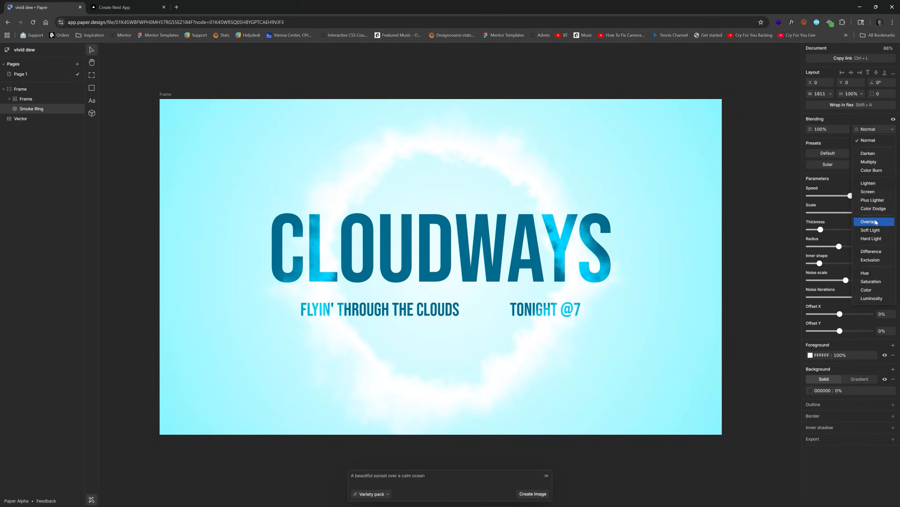
{"action": "left_click", "coordinate": [871, 222]}
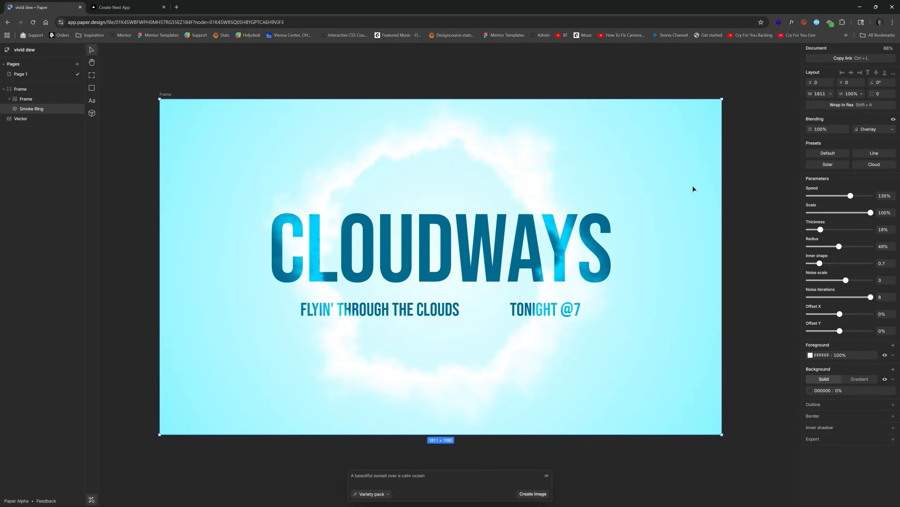
- Check the outer hero frame and reselect the Smoke Ring's sizing
{"action": "left_click", "coordinate": [19, 89]}
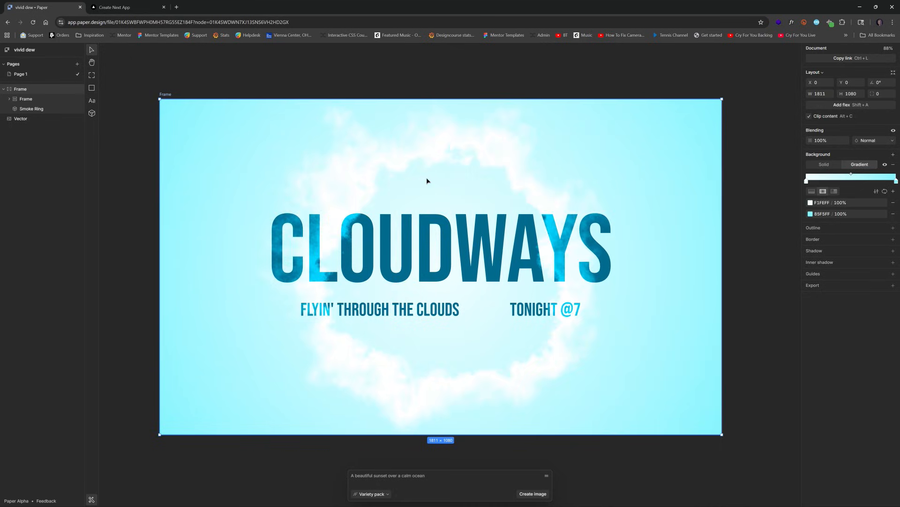
{"action": "left_click", "coordinate": [31, 109]}
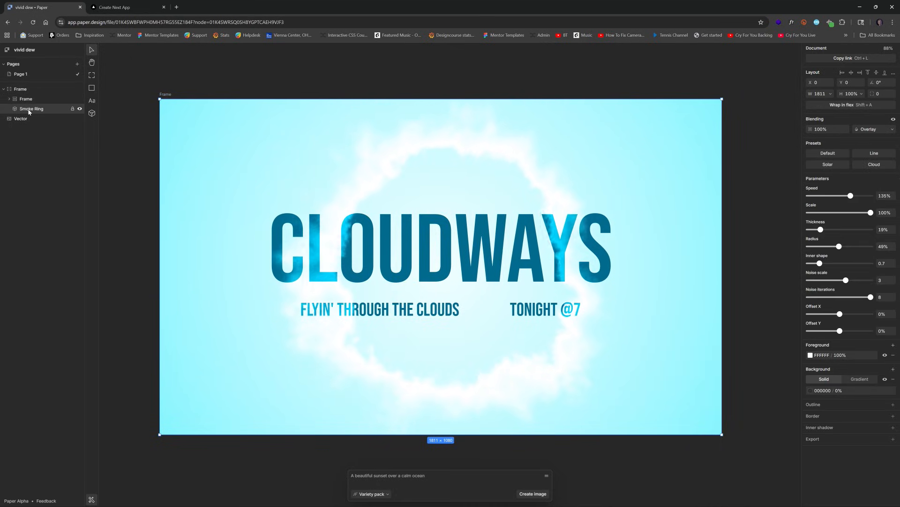
{"action": "left_click", "coordinate": [863, 93]}
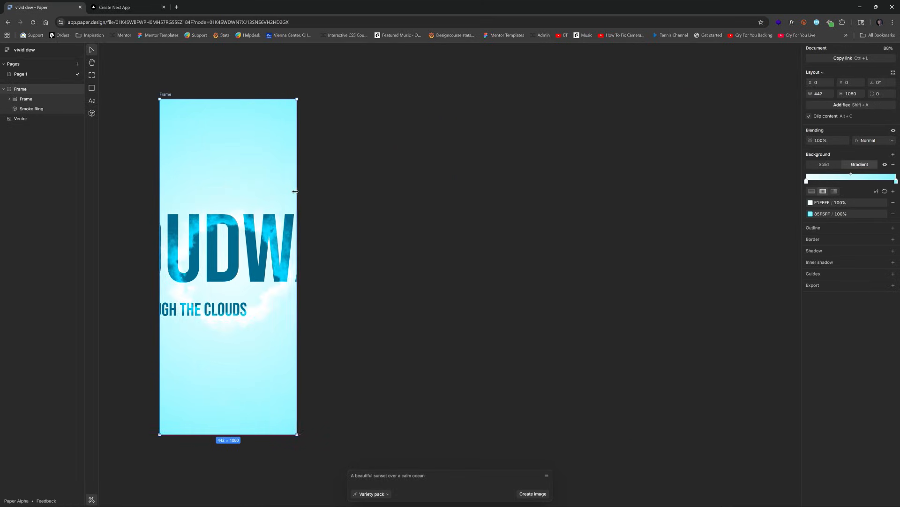
- Widen the hero frame back to about 1801 px and return the ring to Normal blending
{"action": "left_click_drag", "start_coordinate": [297, 191], "coordinate": [444, 198]}
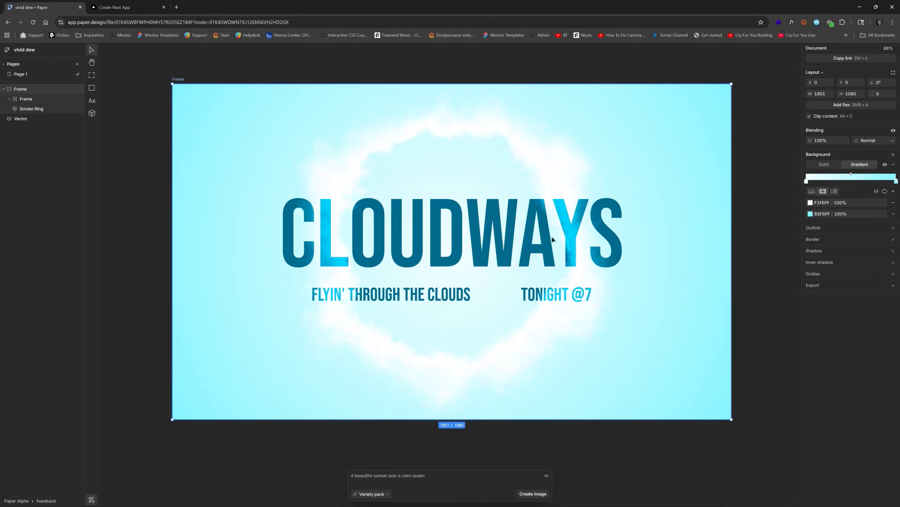
{"action": "left_click", "coordinate": [873, 129]}
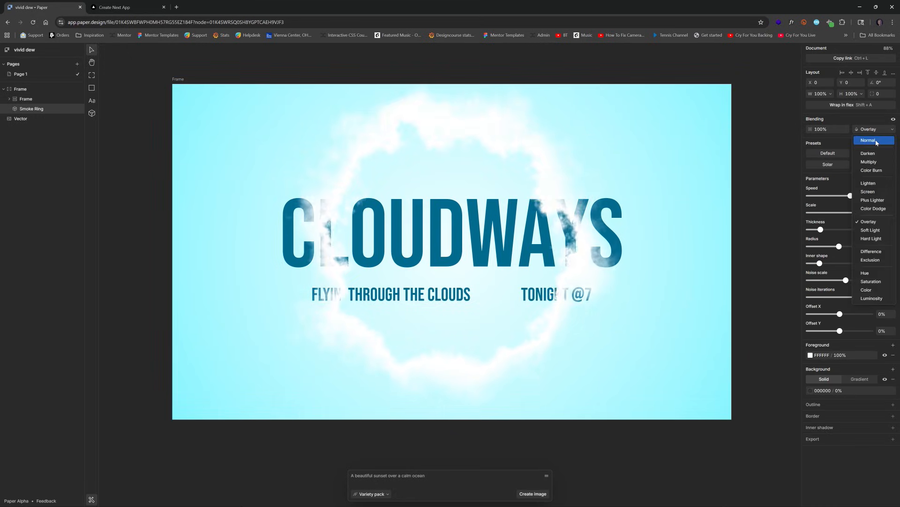
{"action": "left_click", "coordinate": [868, 140]}
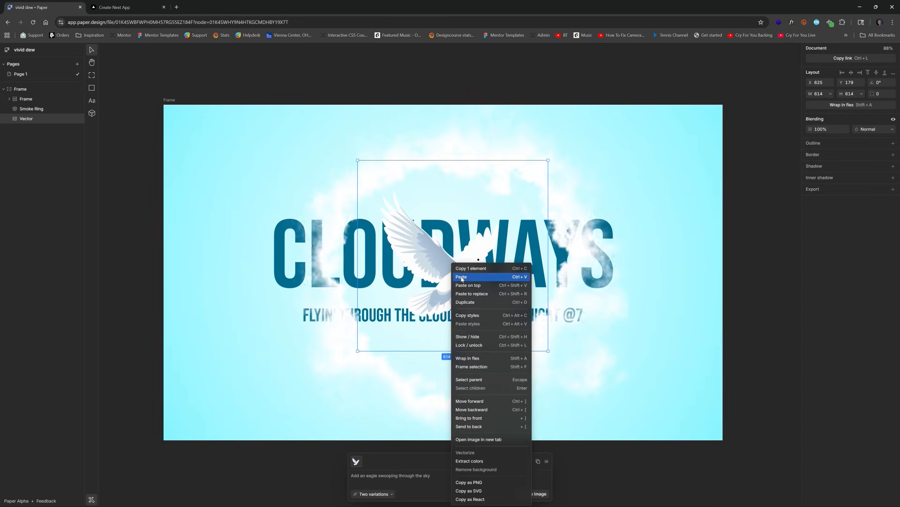
- Copy the hero frame with its dove image as React code via the context menu
{"action": "left_click", "coordinate": [472, 367]}
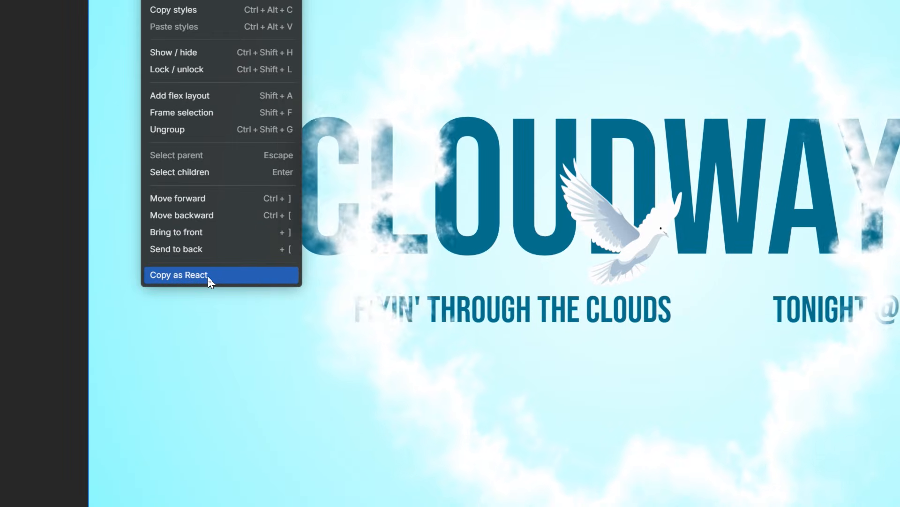
{"action": "left_click", "coordinate": [179, 275]}
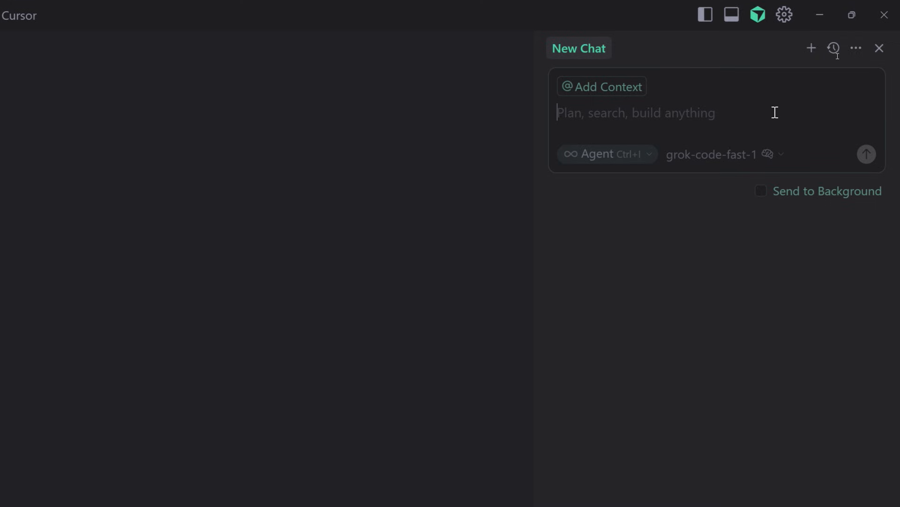
- Write the prompt: integrate as home page, body 100vh, parent container 100%, with the code pasted
{"action": "type", "text": "Int"}
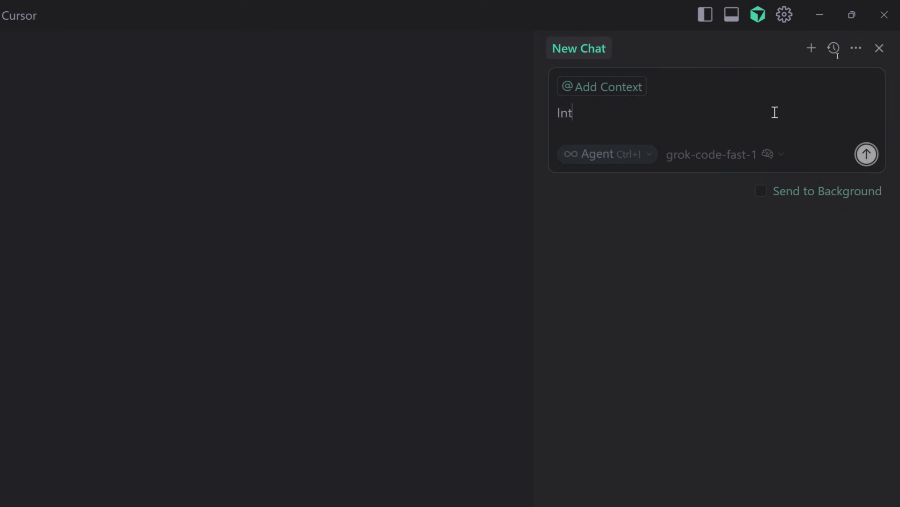
{"action": "type", "text": "egrate this as the h"}
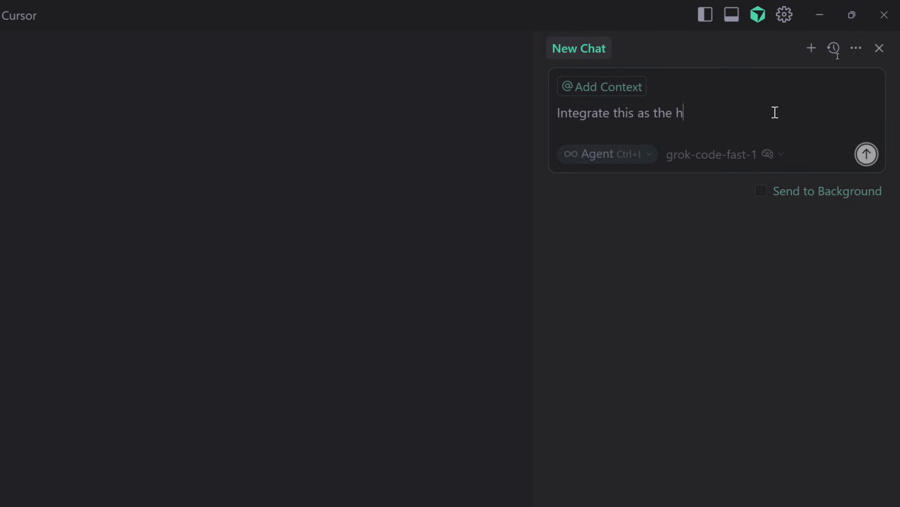
{"action": "type", "text": "ome page content, en"}
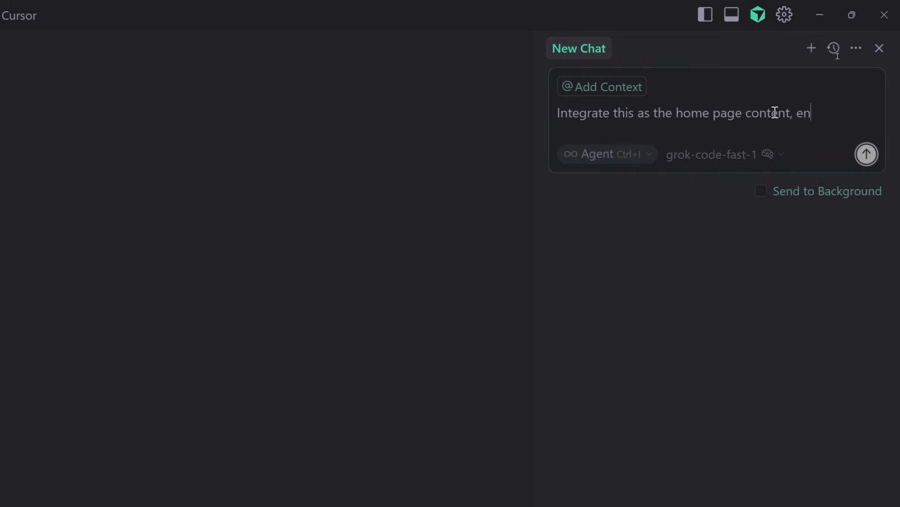
{"action": "type", "text": "sure the background"}
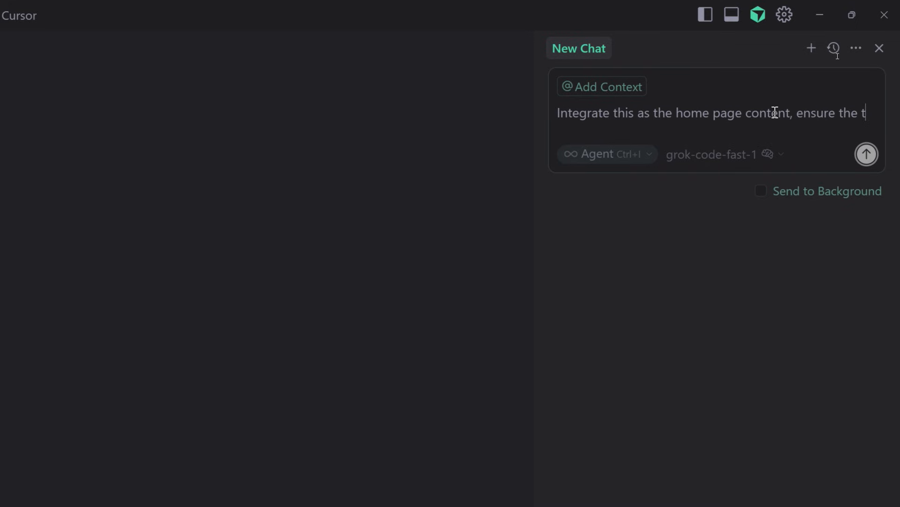
{"action": "type", "text": "body element has 10"}
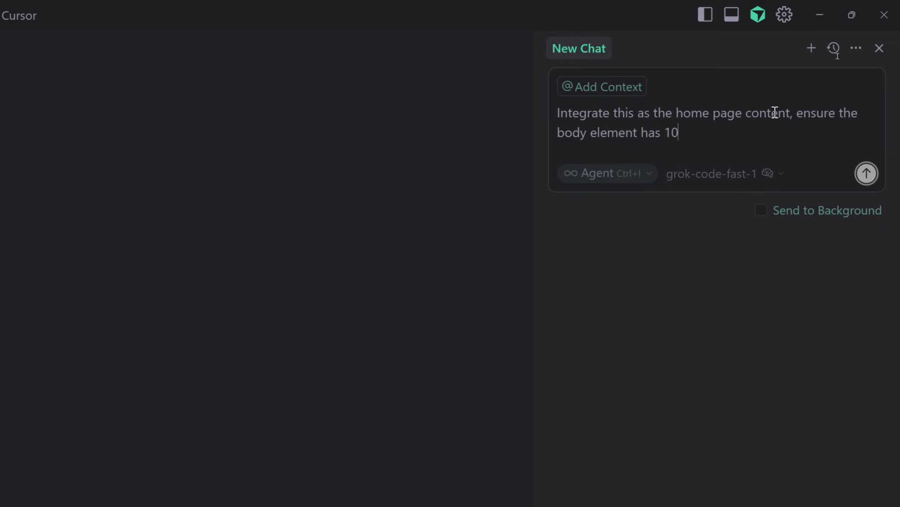
{"action": "type", "text": "0vh,"}
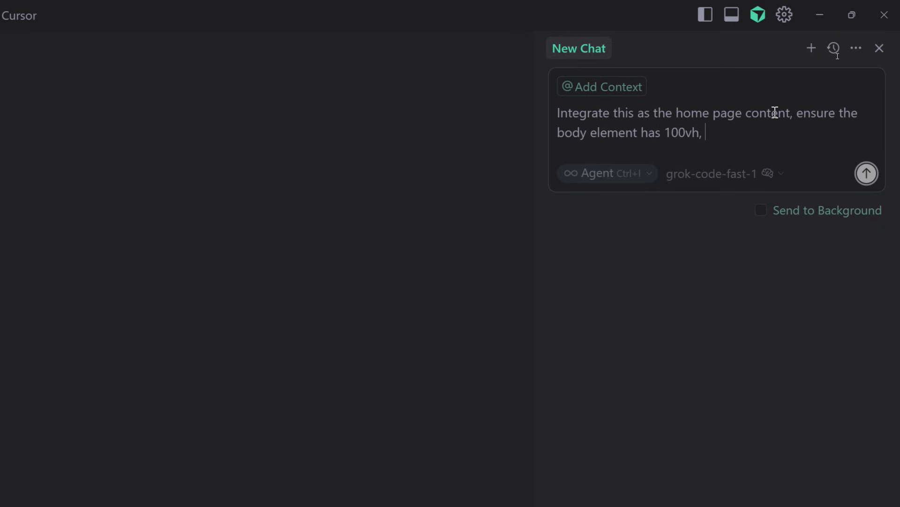
{"action": "type", "text": "and the"}
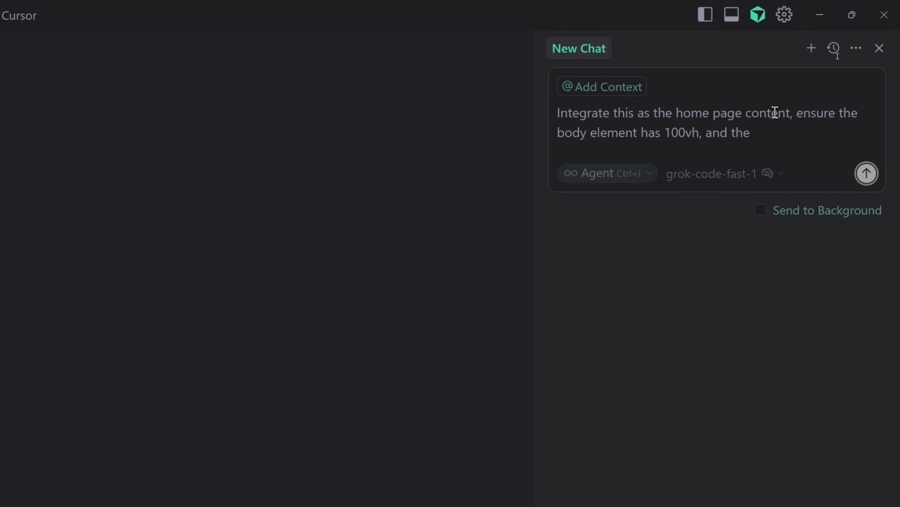
{"action": "type", "text": "imported code's parent"}
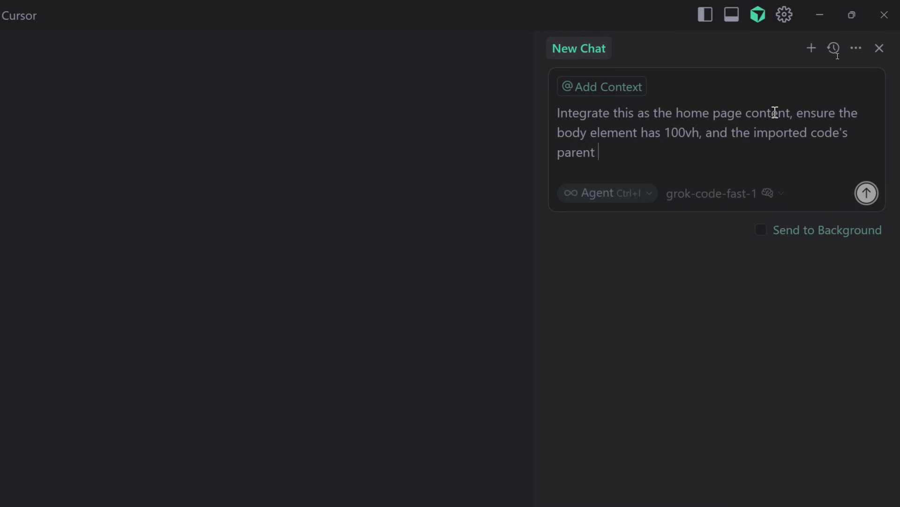
{"action": "type", "text": "container has 100% width and height."}
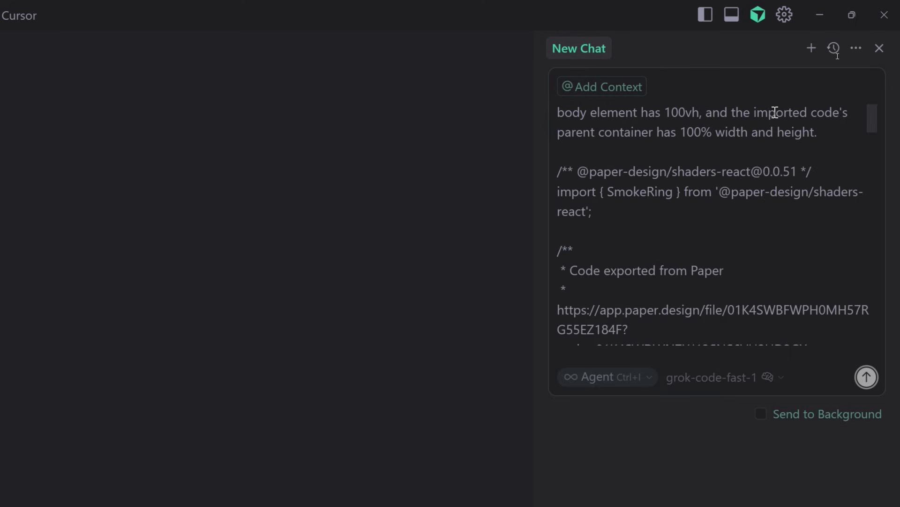
{"action": "scroll", "scroll_direction": "down", "scroll_amount": 3}
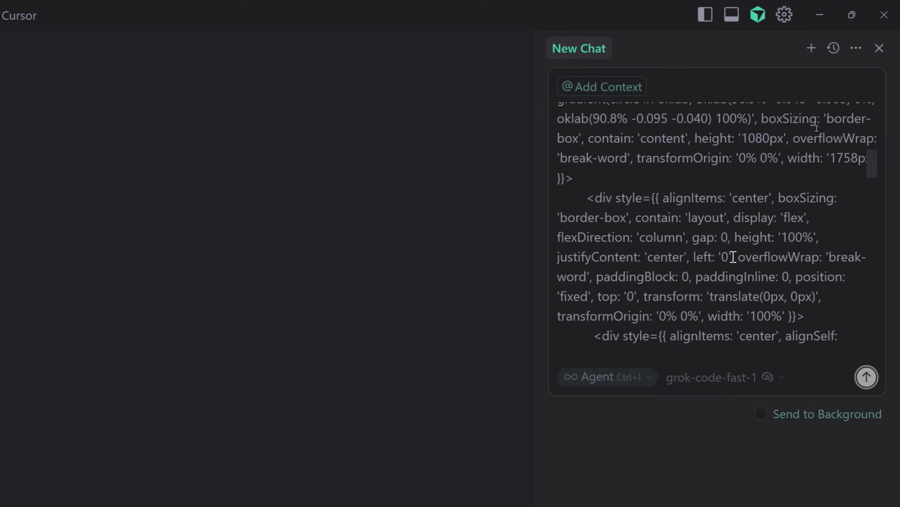
{"action": "scroll", "scroll_direction": "down", "scroll_amount": 3}
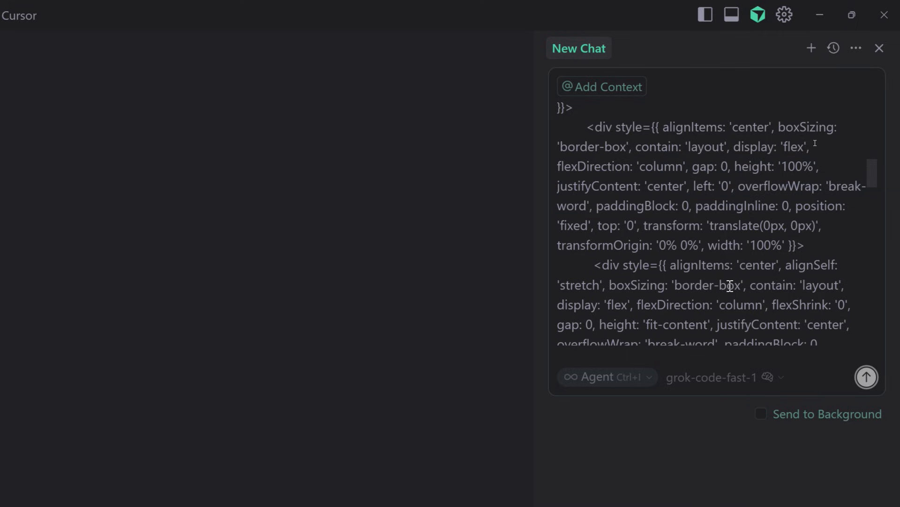
{"action": "scroll", "scroll_direction": "down", "scroll_amount": 3}
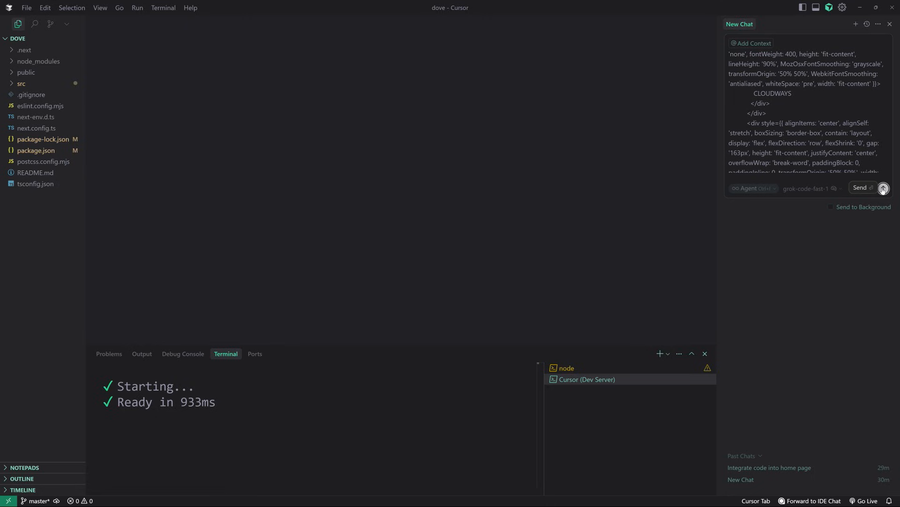
- Send the integration request so the agent rebuilds page.tsx, then return to the Paper design
{"action": "left_click", "coordinate": [805, 188]}
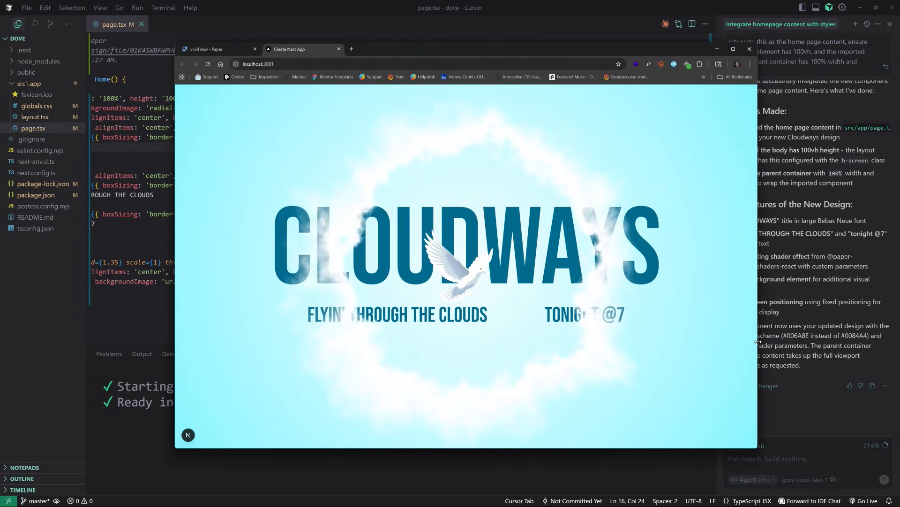
{"action": "left_click", "coordinate": [206, 48]}
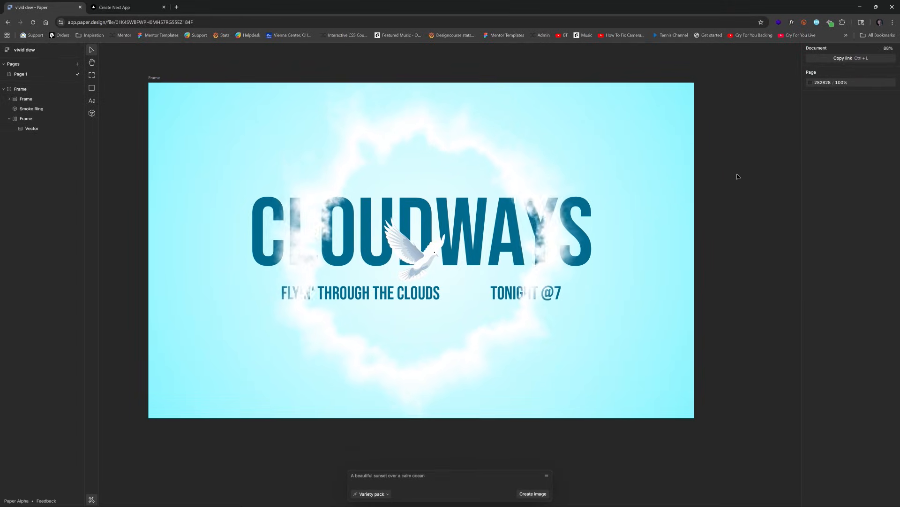
{"action": "mouse_move", "coordinate": [91, 113]}
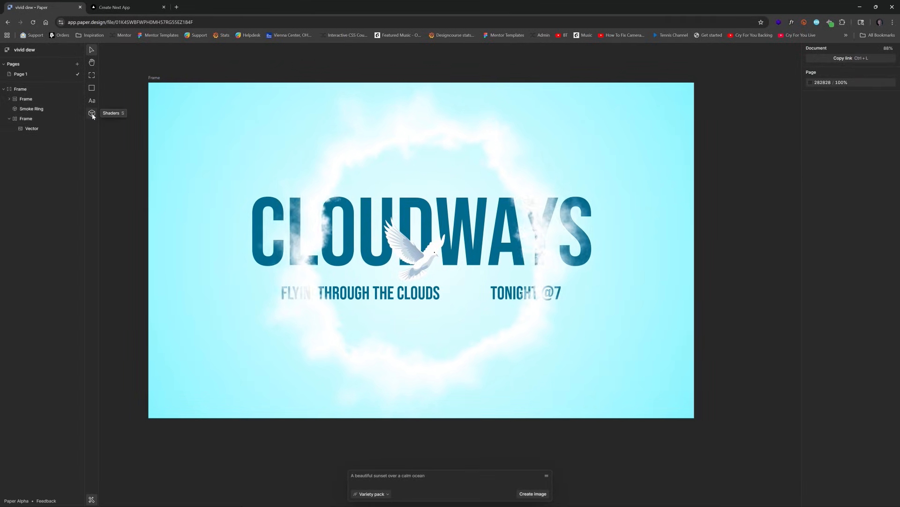